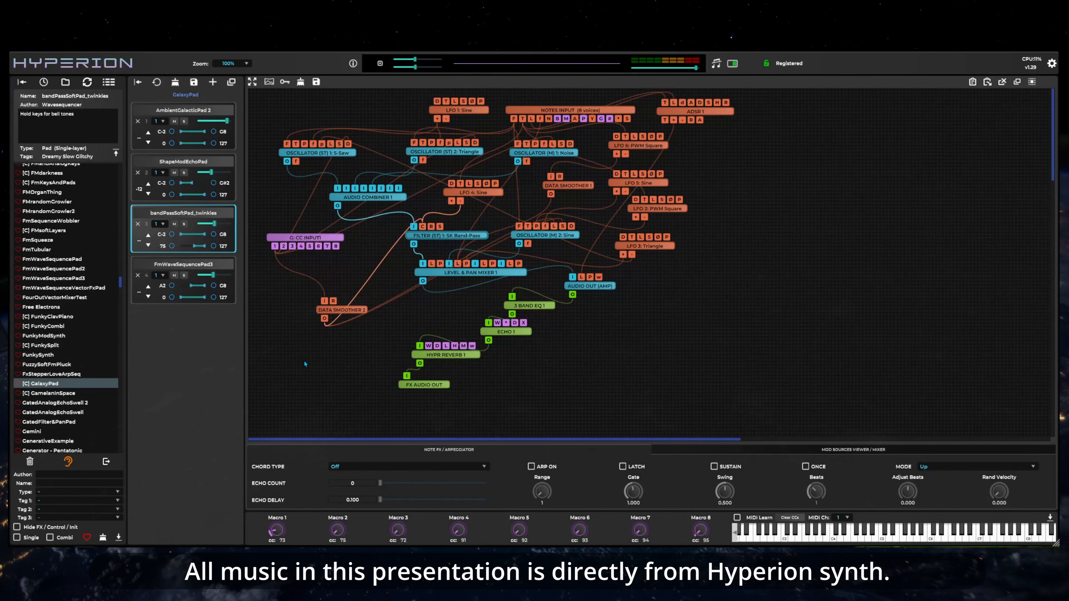
{"action": "mouse_move", "coordinate": [300, 358]}
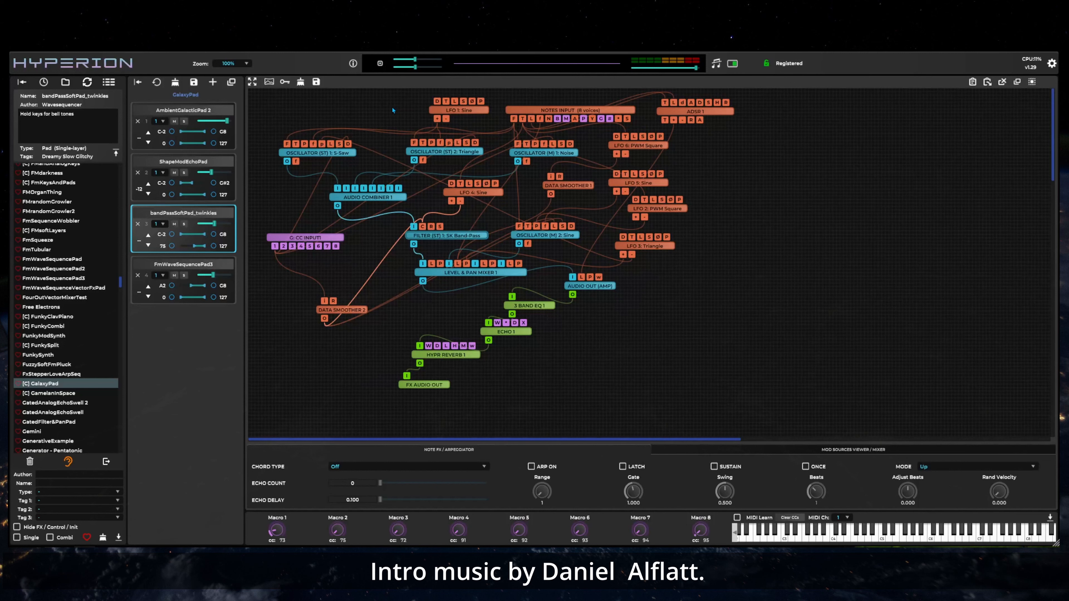
{"action": "mouse_move", "coordinate": [164, 63]}
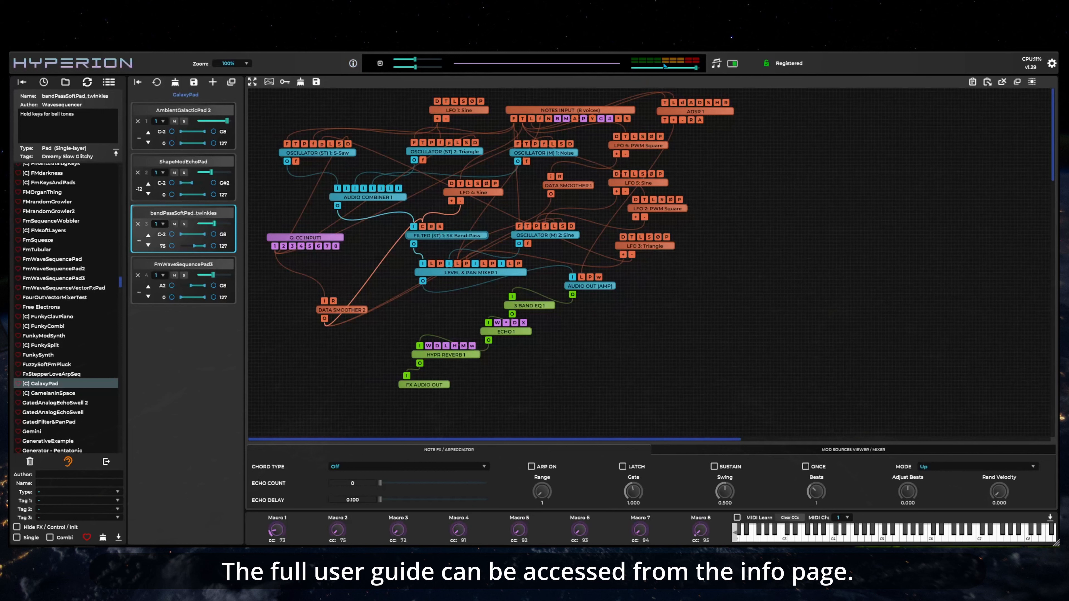
{"action": "mouse_move", "coordinate": [758, 125]}
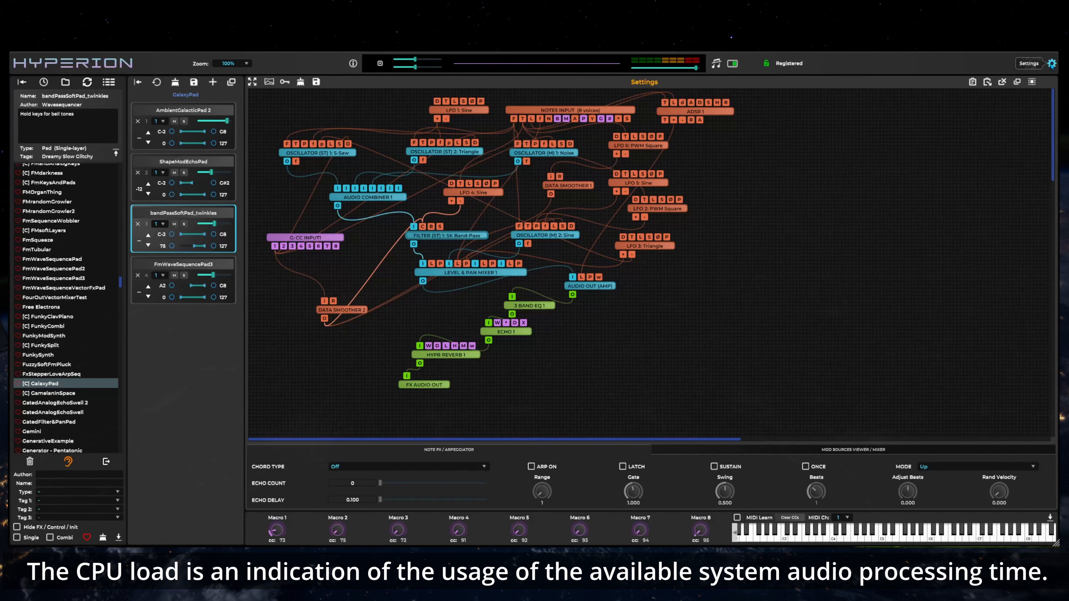
Peek at the general settings, then set Macro 1 to 92 in the node parameter panels.
{"action": "left_click", "coordinate": [1028, 63]}
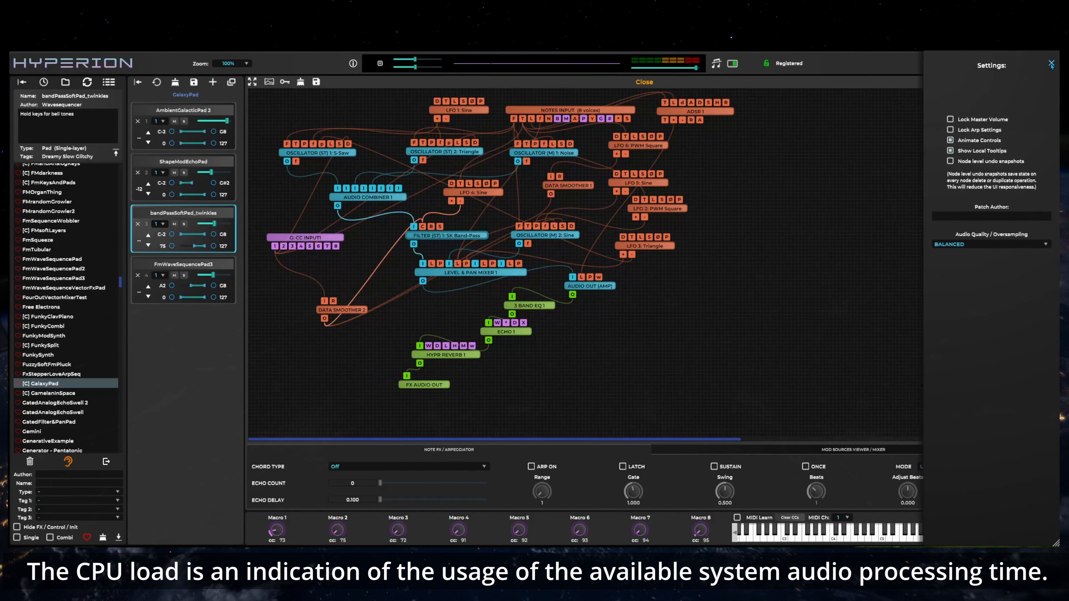
{"action": "left_click", "coordinate": [642, 81]}
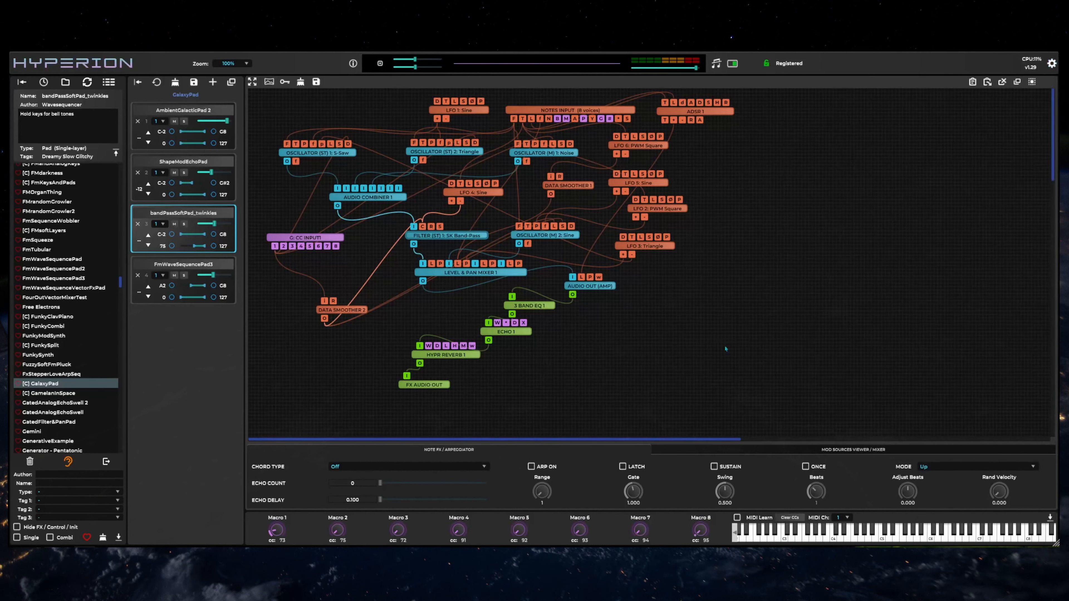
{"action": "mouse_move", "coordinate": [190, 404]}
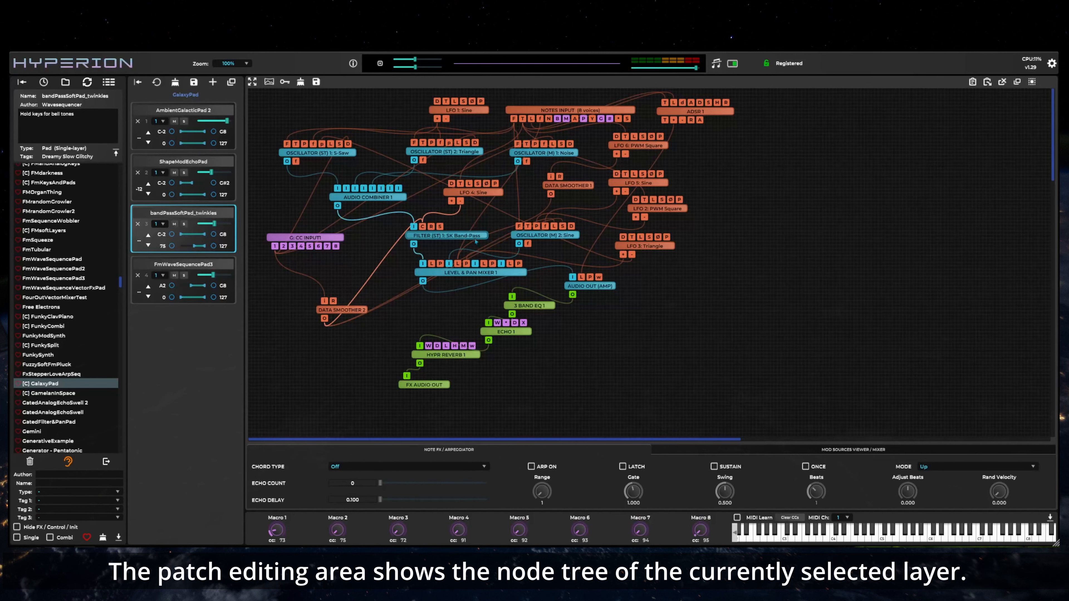
{"action": "left_click", "coordinate": [449, 235]}
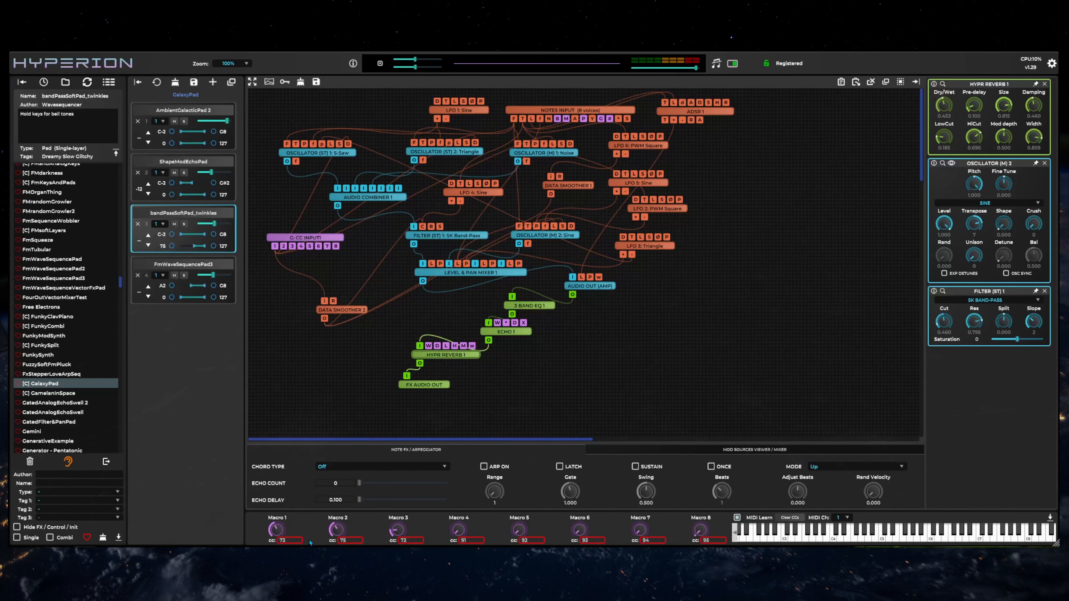
{"action": "left_click", "coordinate": [286, 540]}
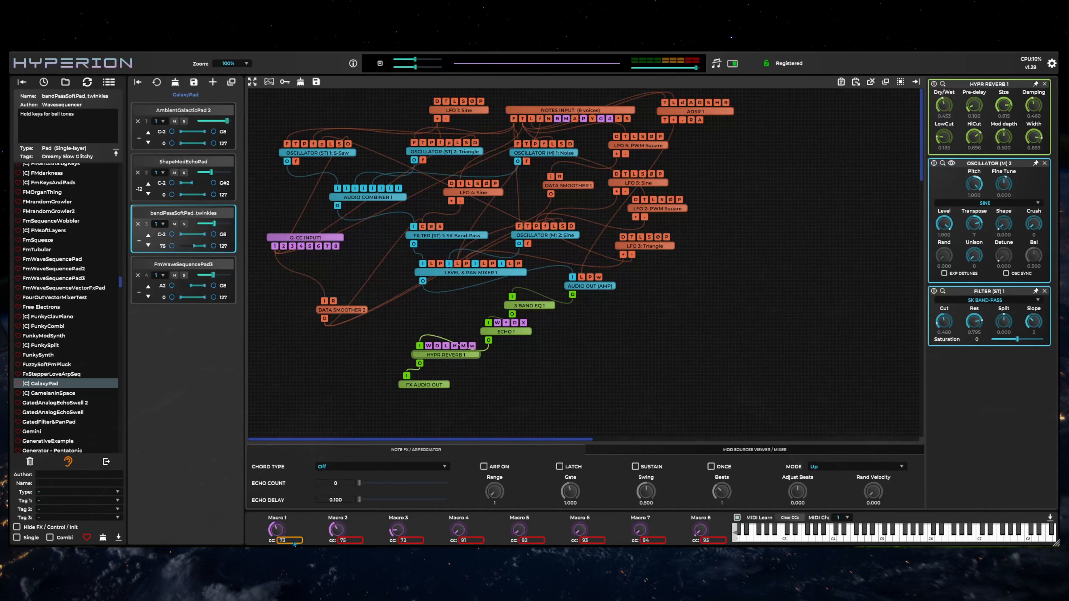
{"action": "type", "text": "92"}
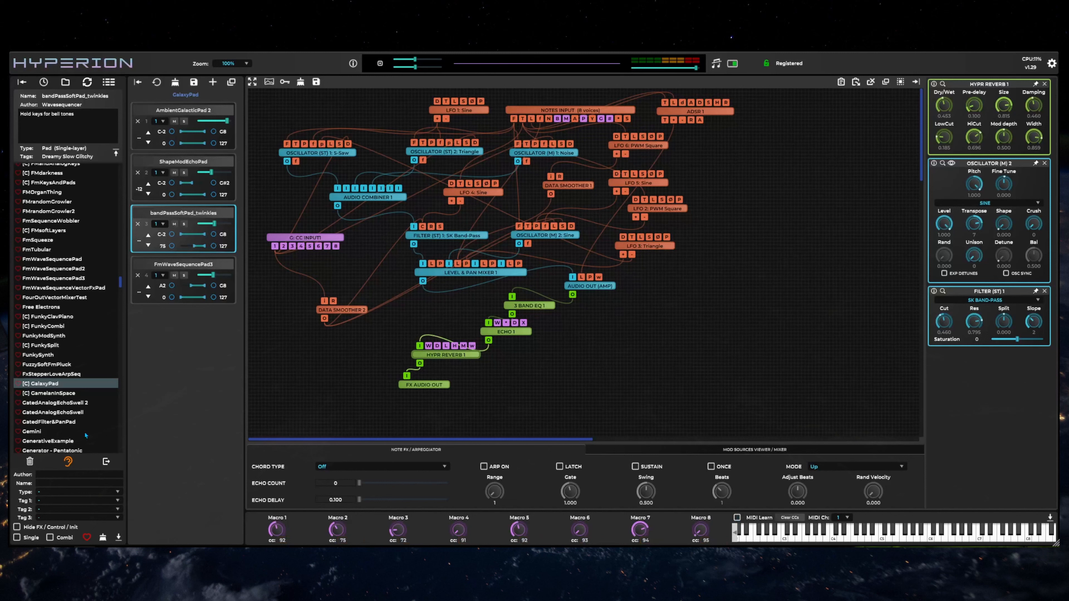
Preview the FmSqueeze patch details and browse further down the patch list.
{"action": "left_click", "coordinate": [38, 239]}
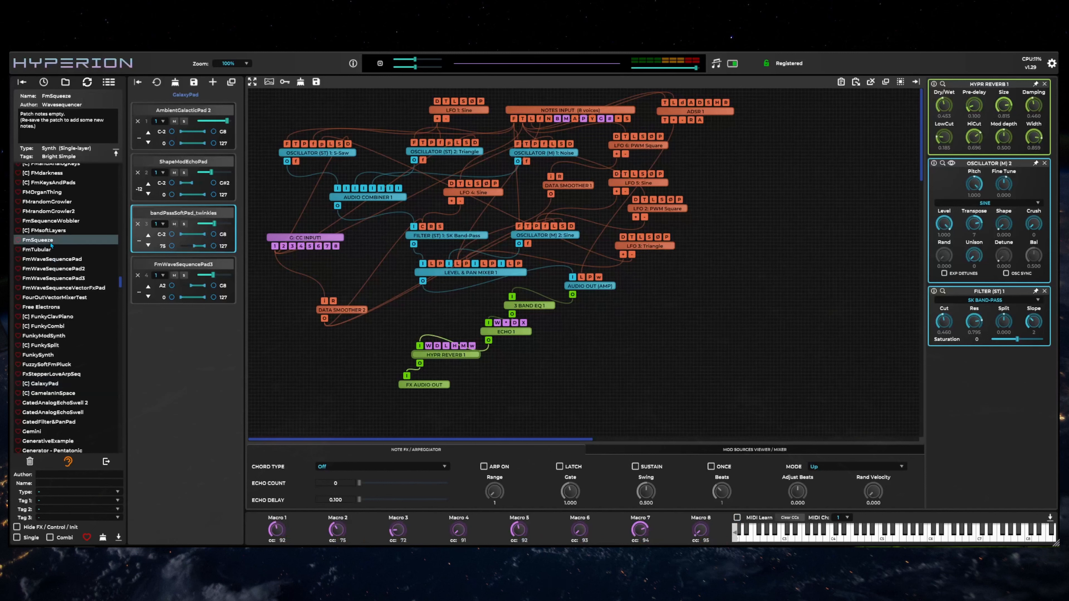
{"action": "scroll", "scroll_direction": "down", "scroll_amount": 3}
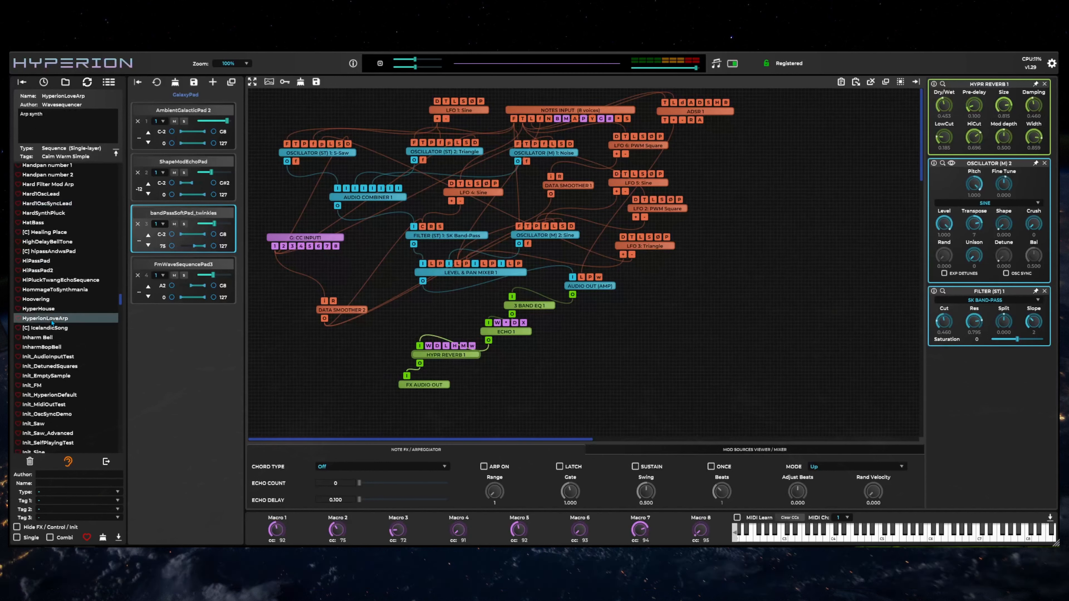
Load the [C] IcelandicSong combi patch with its FM Harp layer and browse the list.
{"action": "left_click", "coordinate": [51, 328]}
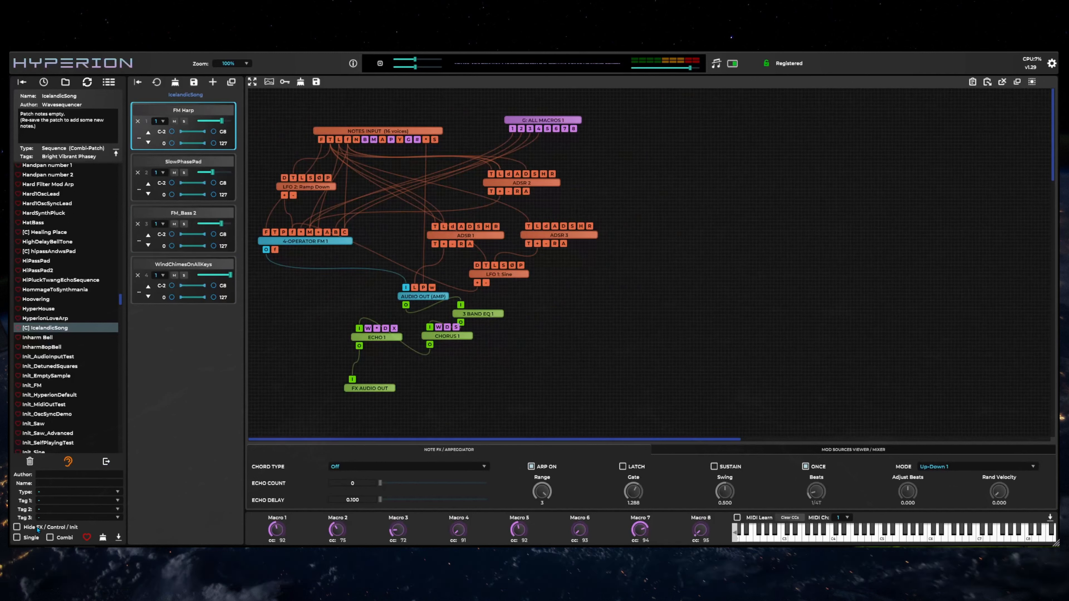
{"action": "mouse_move", "coordinate": [68, 462]}
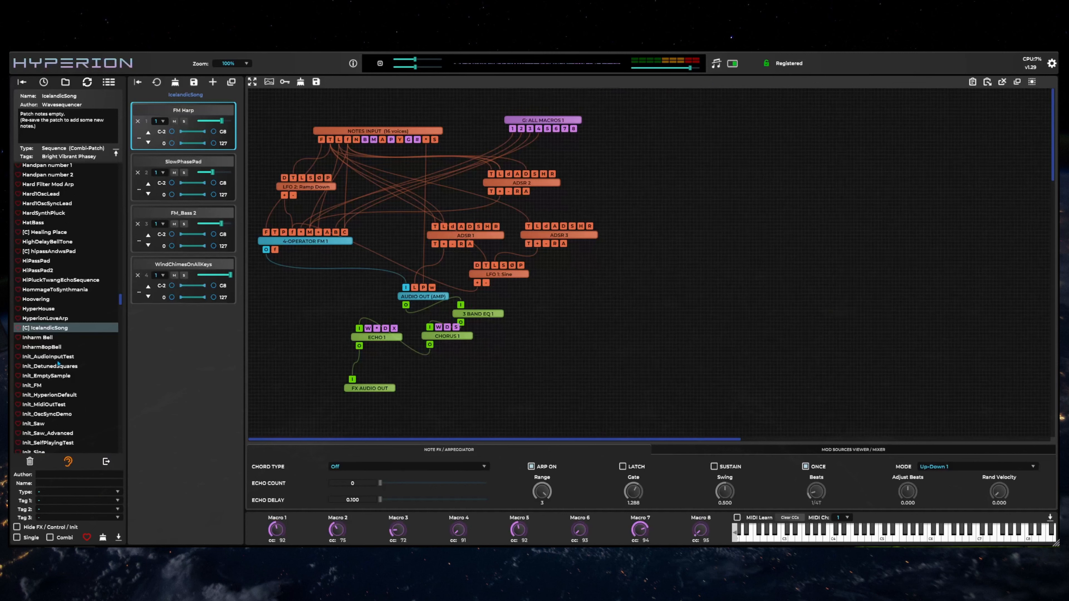
{"action": "left_click", "coordinate": [33, 328]}
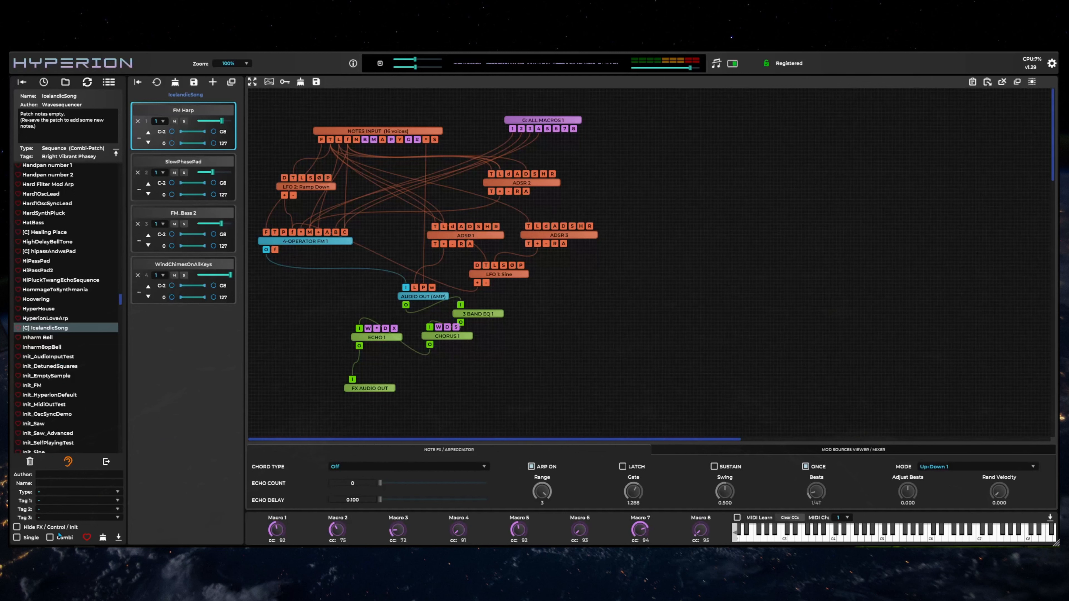
{"action": "scroll", "scroll_direction": "down", "scroll_amount": 3}
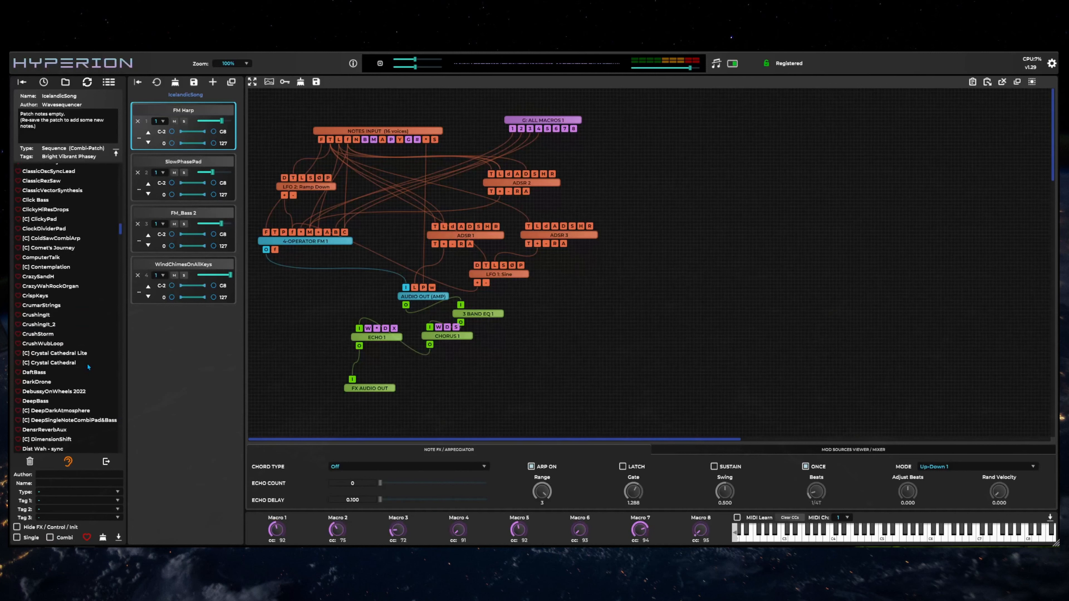
{"action": "mouse_move", "coordinate": [152, 382]}
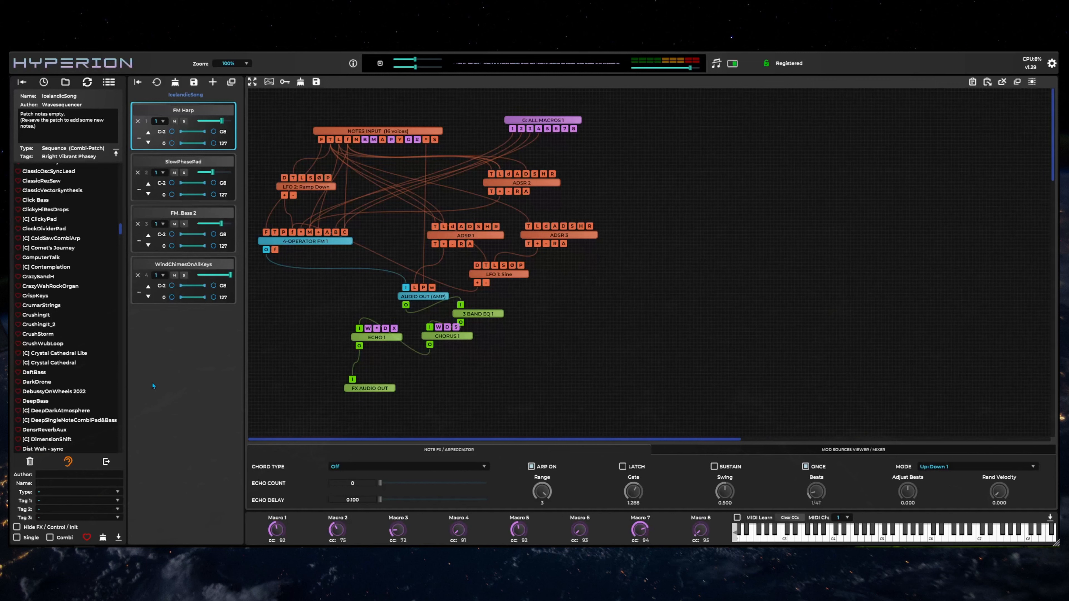
{"action": "mouse_move", "coordinate": [92, 318]}
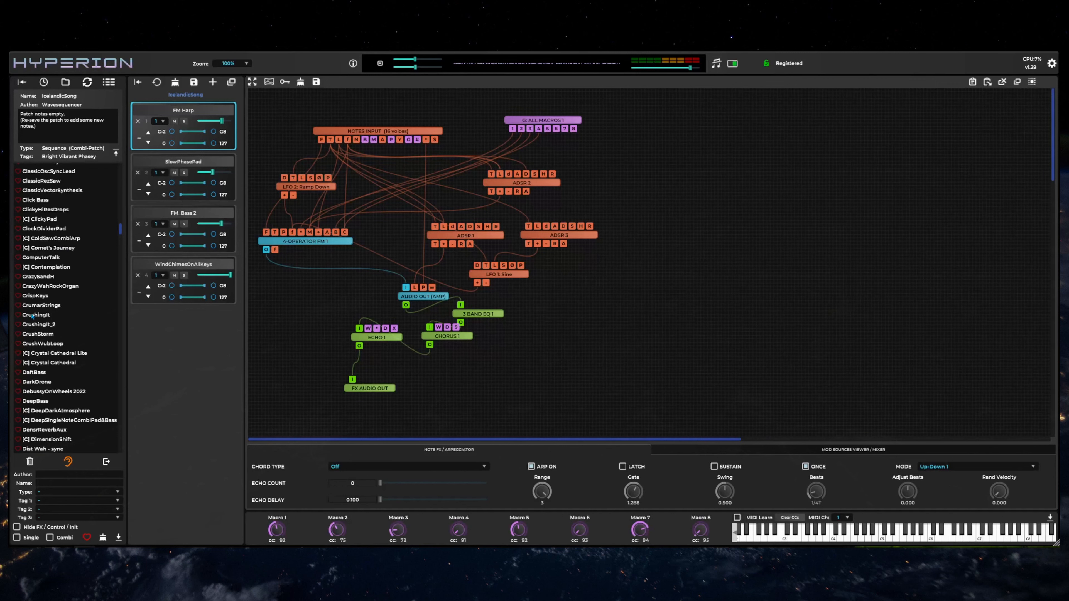
Preview CrispKeys and DarkDrone, then load the DarkDrone patch.
{"action": "left_click", "coordinate": [36, 295]}
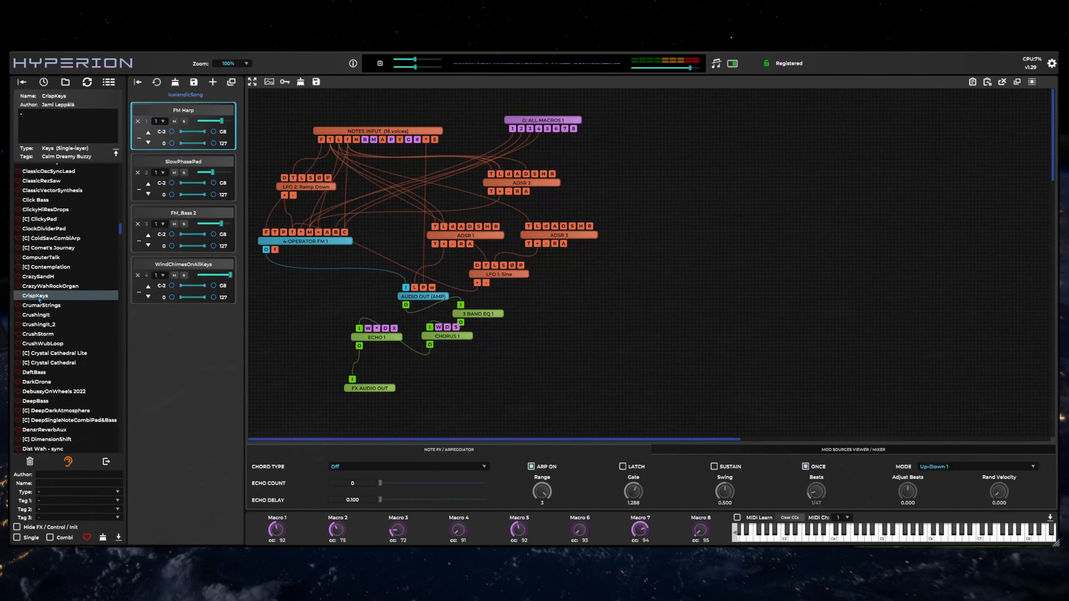
{"action": "left_click", "coordinate": [36, 381]}
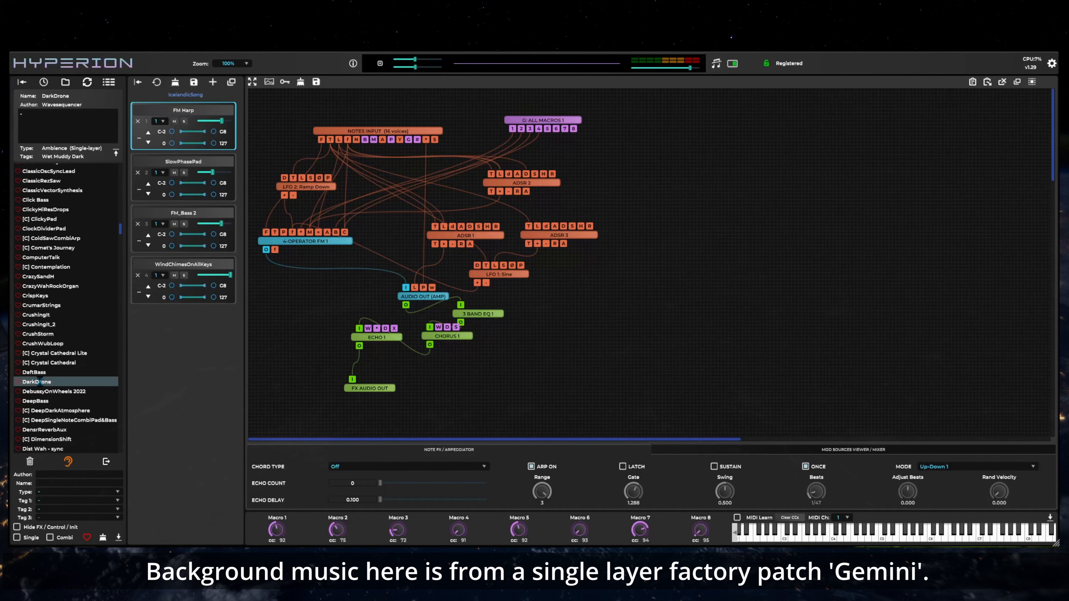
{"action": "double_click", "coordinate": [37, 382]}
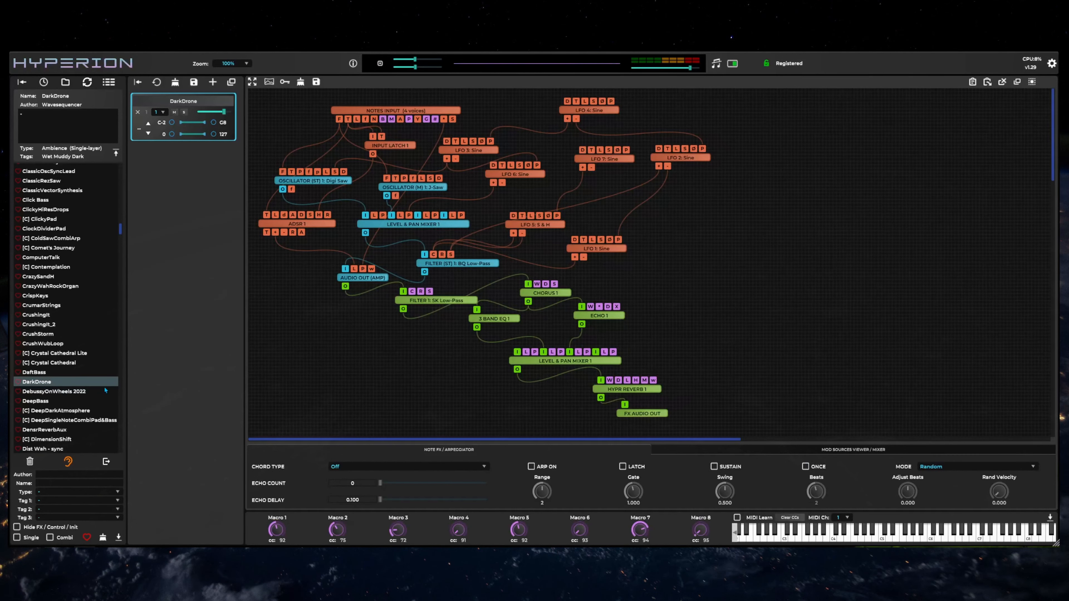
Load the [C] DoAndroidsDream combi patch with its FM softpad layer.
{"action": "scroll", "scroll_direction": "down", "scroll_amount": 3}
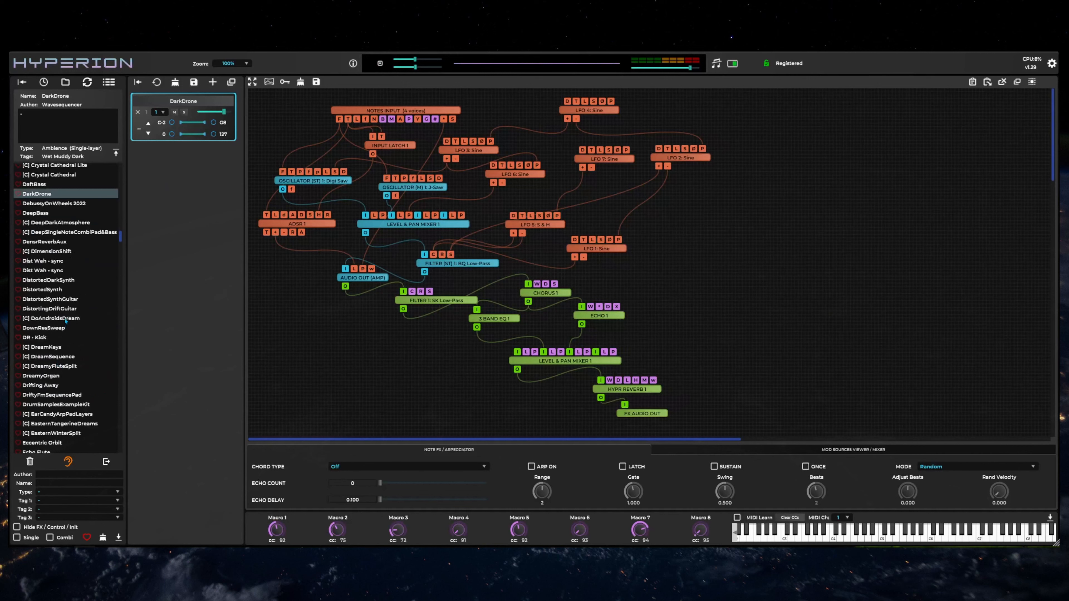
{"action": "left_click", "coordinate": [53, 318]}
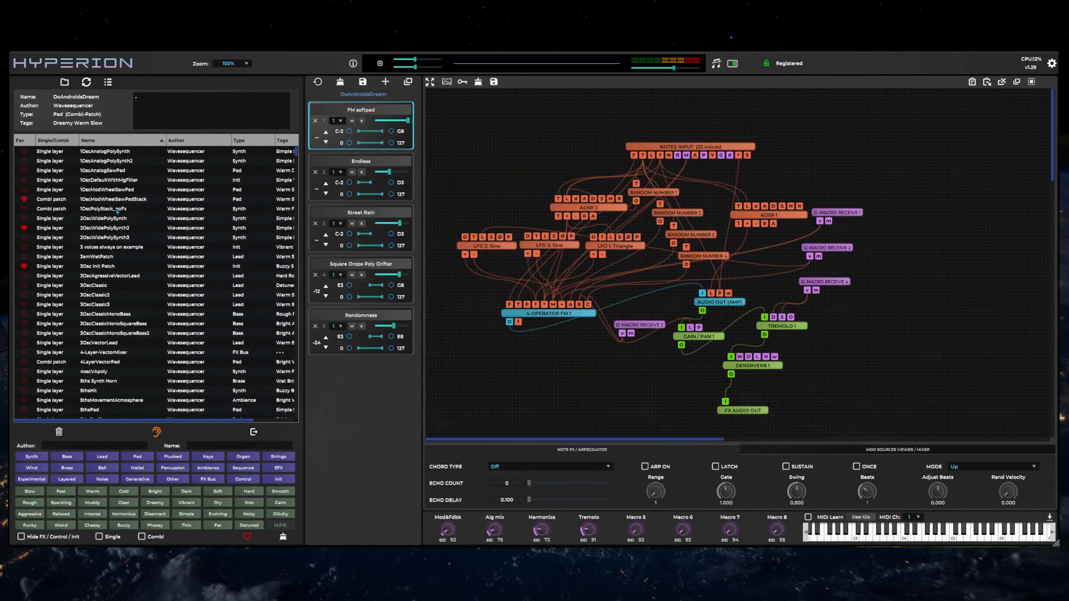
Show the patch directory tree beside the large patch list.
{"action": "left_click", "coordinate": [31, 456]}
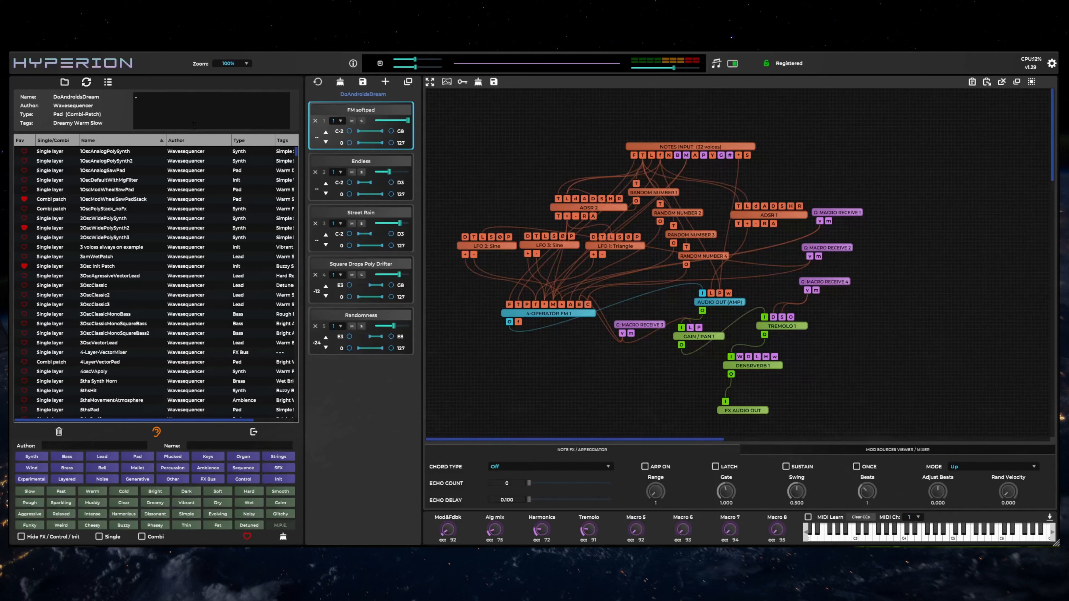
{"action": "mouse_move", "coordinate": [64, 82]}
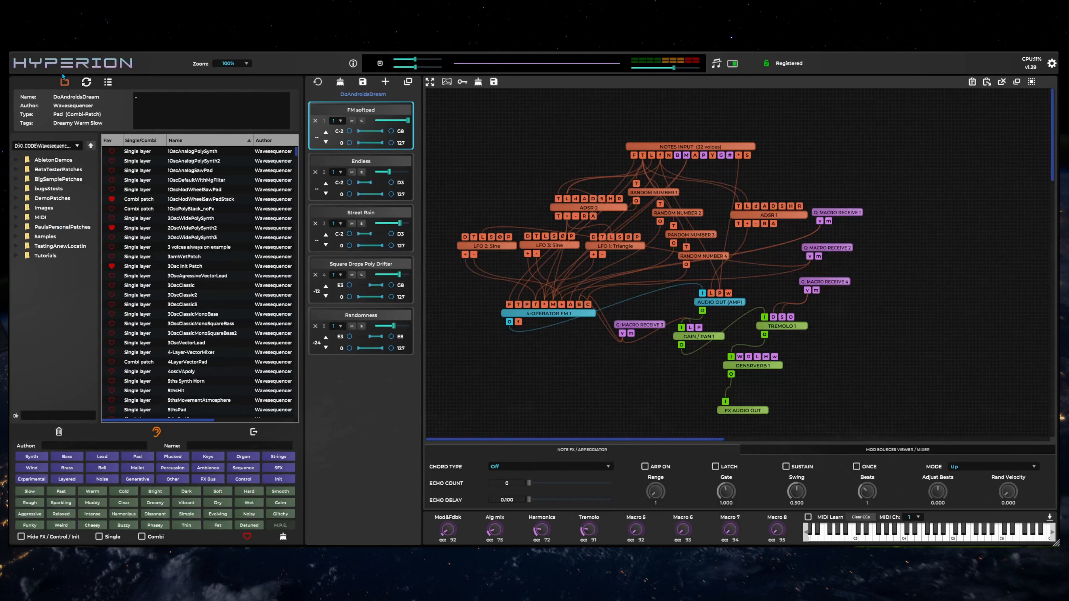
{"action": "mouse_move", "coordinate": [63, 82]}
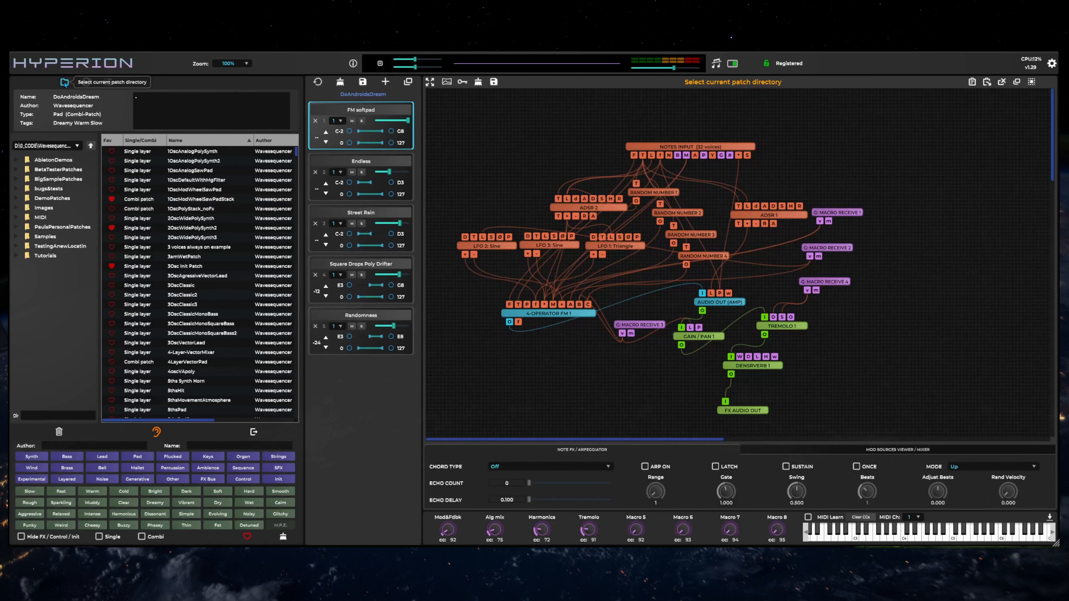
Hide the folder tree, try the Pad category filter, then reset to list all patch categories.
{"action": "left_click", "coordinate": [52, 198]}
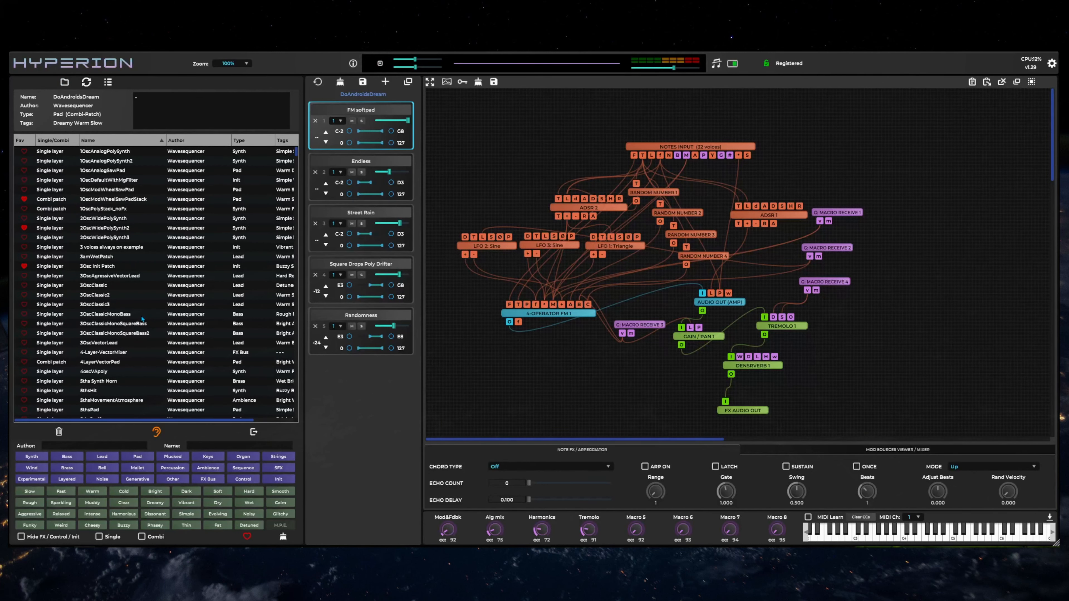
{"action": "mouse_move", "coordinate": [194, 358]}
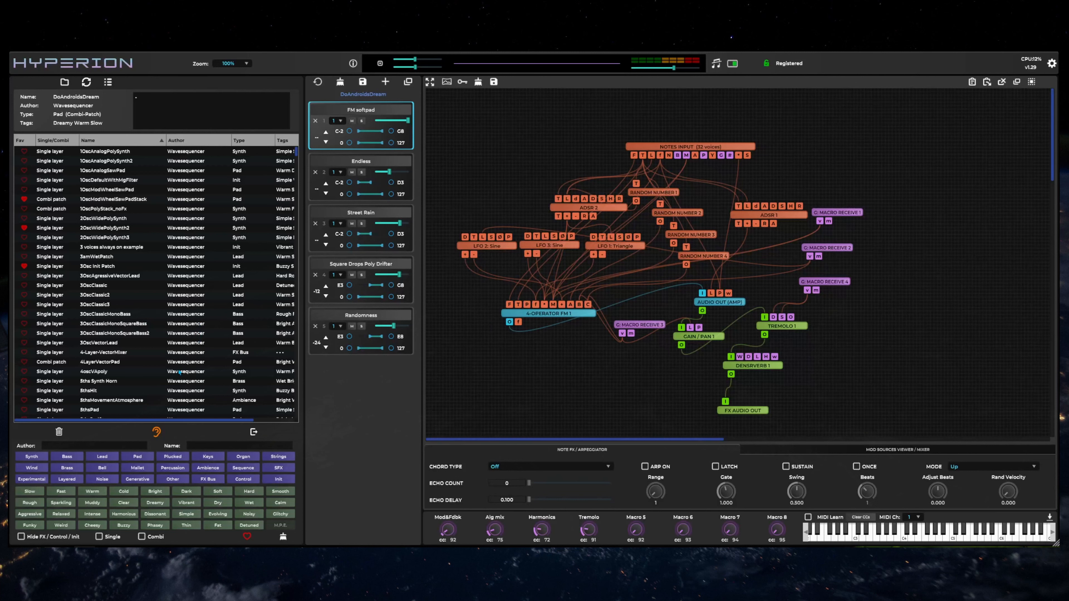
{"action": "mouse_move", "coordinate": [108, 82]}
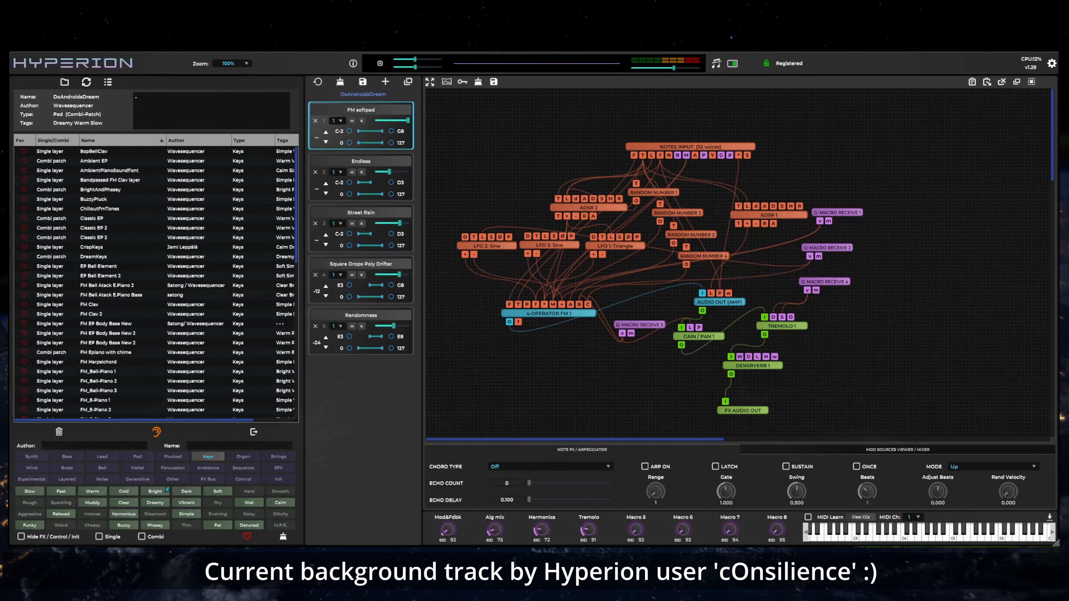
{"action": "left_click", "coordinate": [208, 456]}
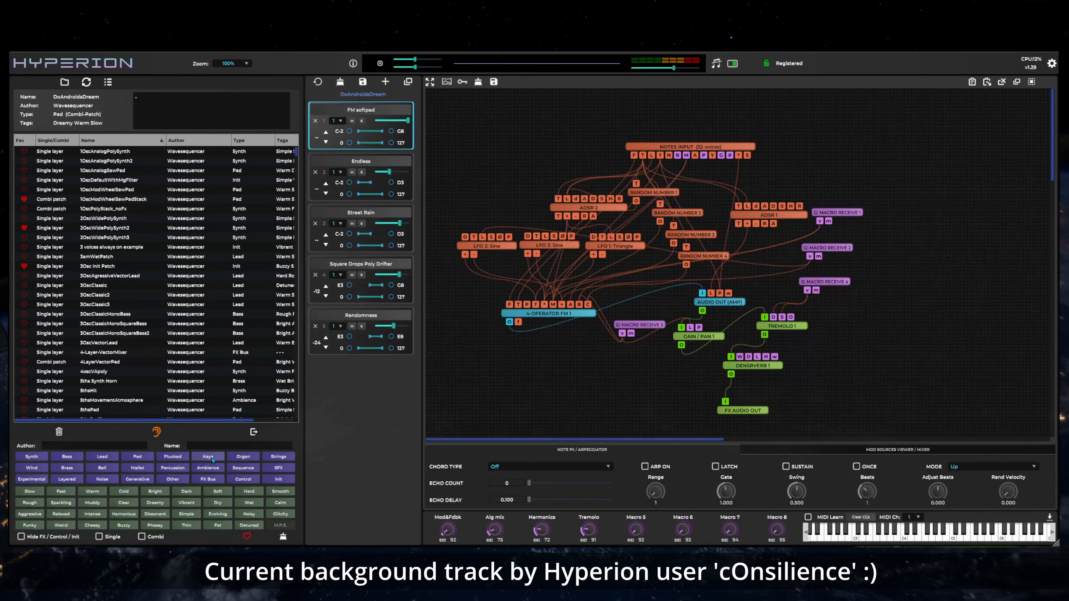
{"action": "left_click", "coordinate": [208, 457]}
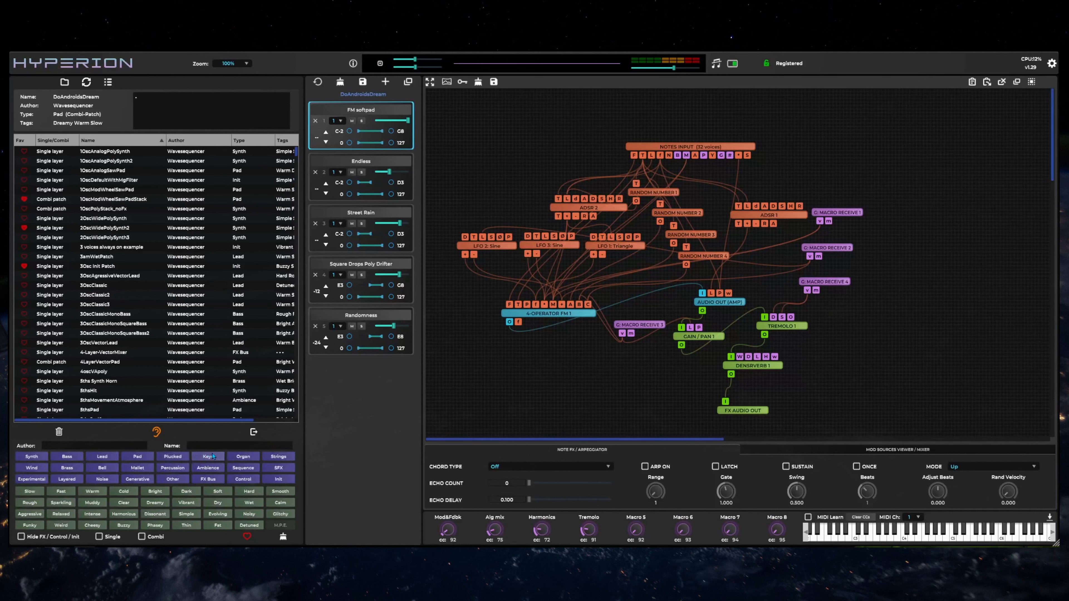
{"action": "left_click", "coordinate": [137, 456]}
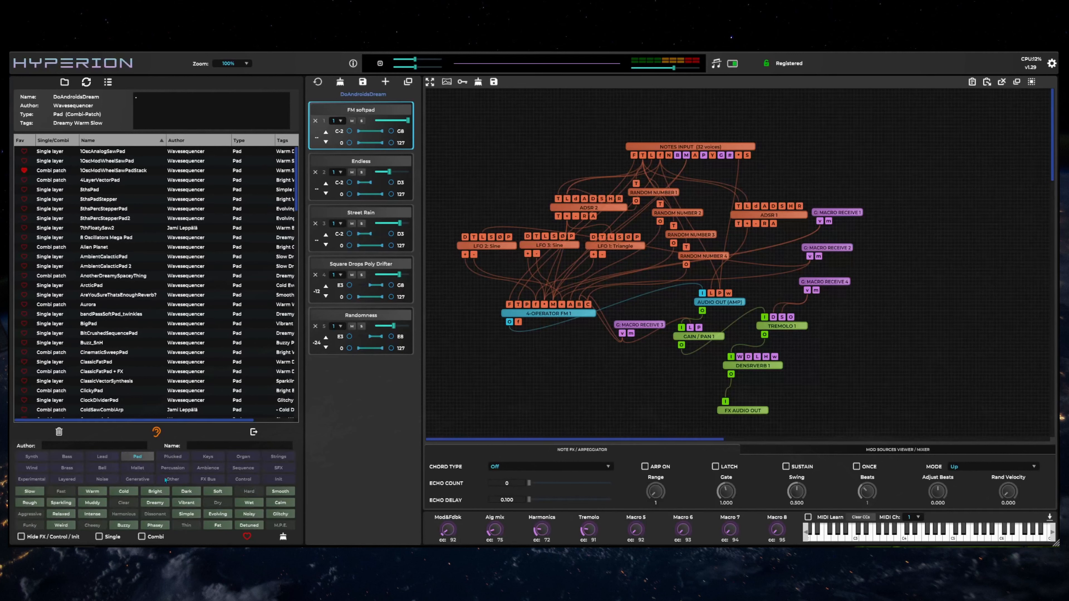
{"action": "left_click", "coordinate": [186, 502]}
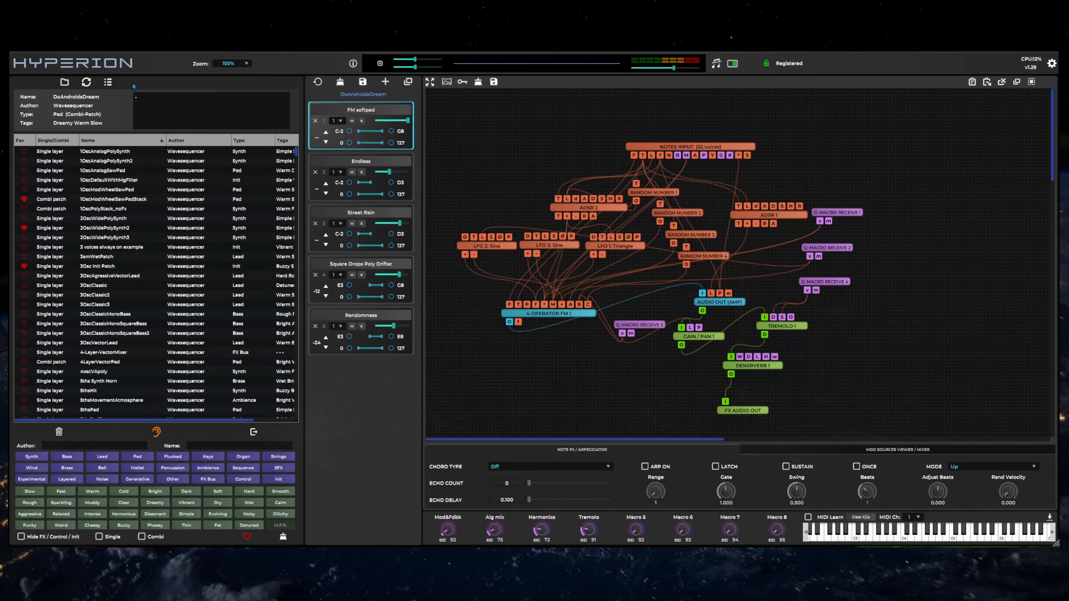
{"action": "mouse_move", "coordinate": [107, 82]}
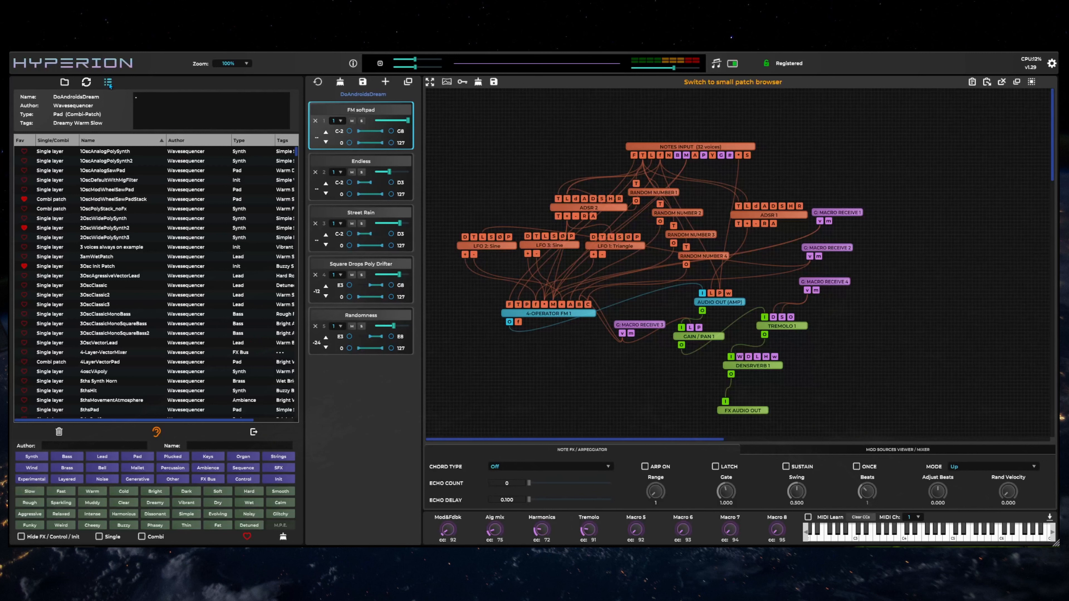
Switch to the compact browser and add a new layer to DoAndroidsDream.
{"action": "left_click", "coordinate": [732, 82]}
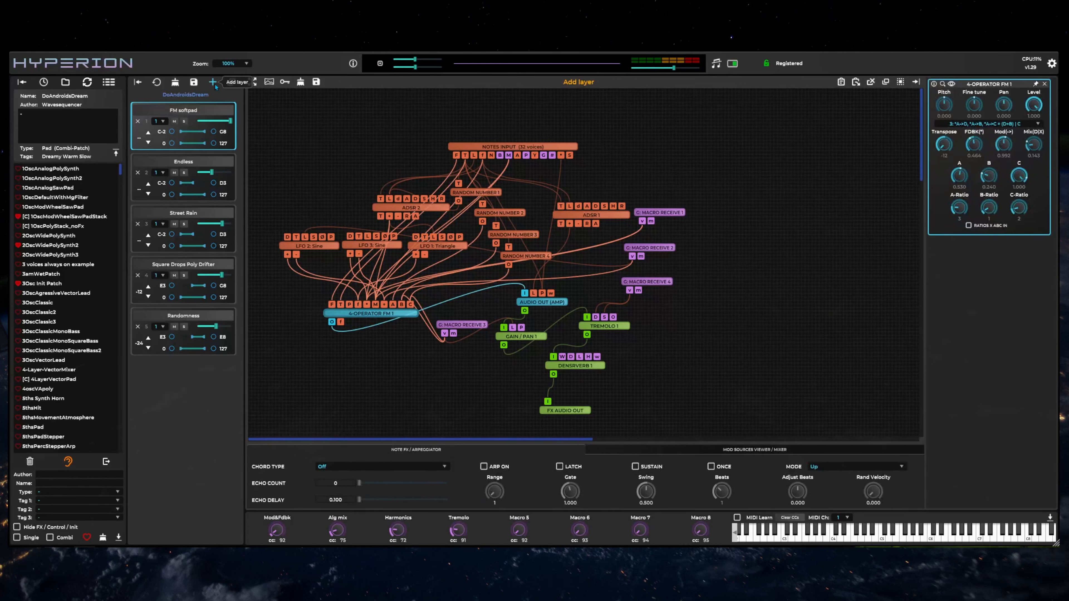
{"action": "left_click", "coordinate": [212, 82]}
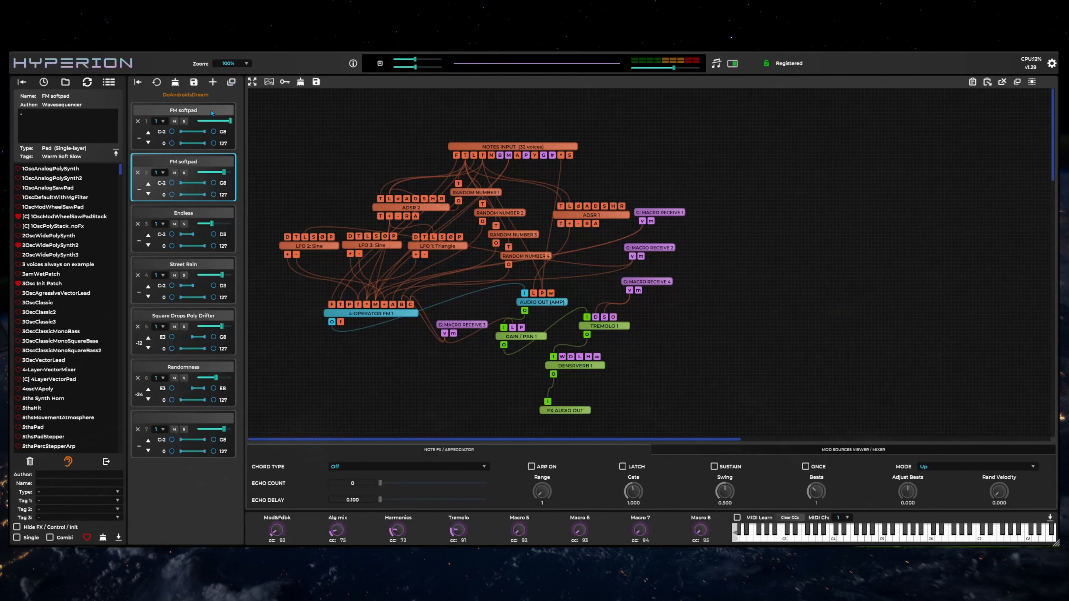
Rename the Street Rain layer to '- Hello'.
{"action": "left_click", "coordinate": [185, 110]}
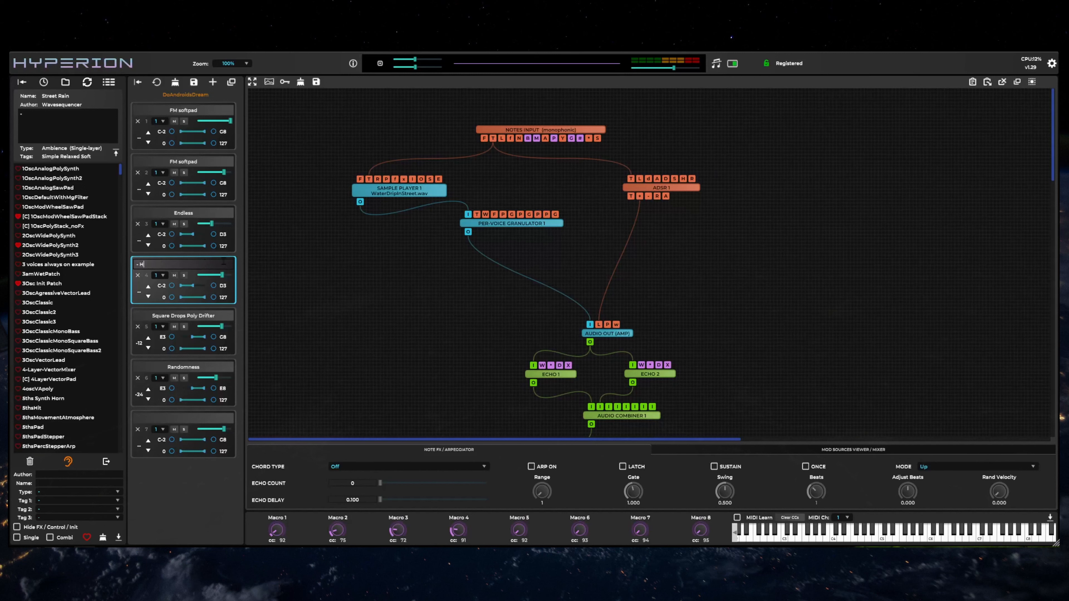
{"action": "type", "text": "ello"}
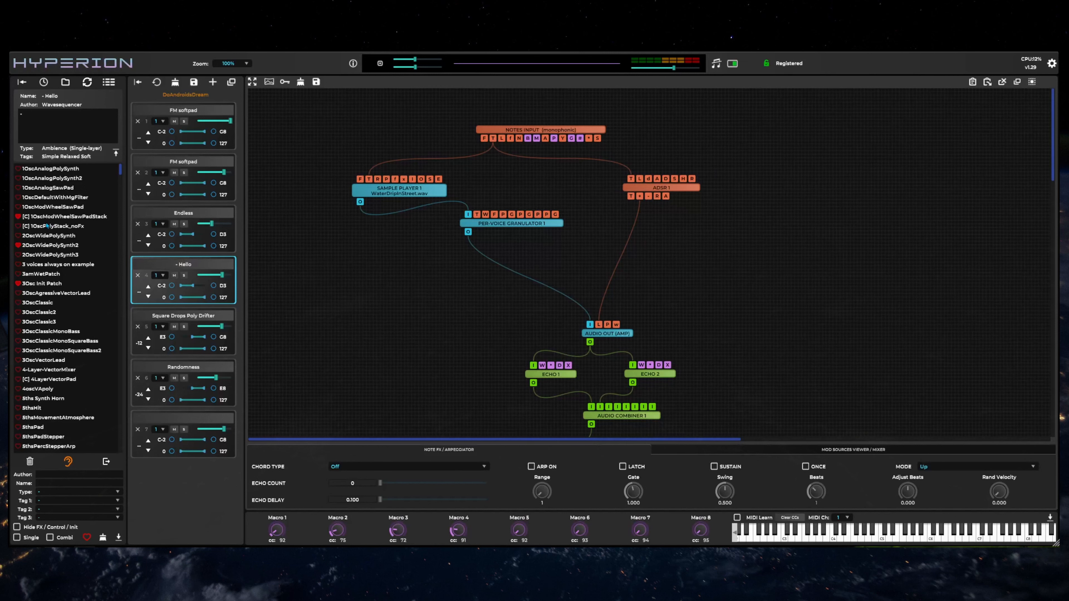
Load the four-layer '[C] A good trip' combi patch.
{"action": "scroll", "scroll_direction": "down", "scroll_amount": 3}
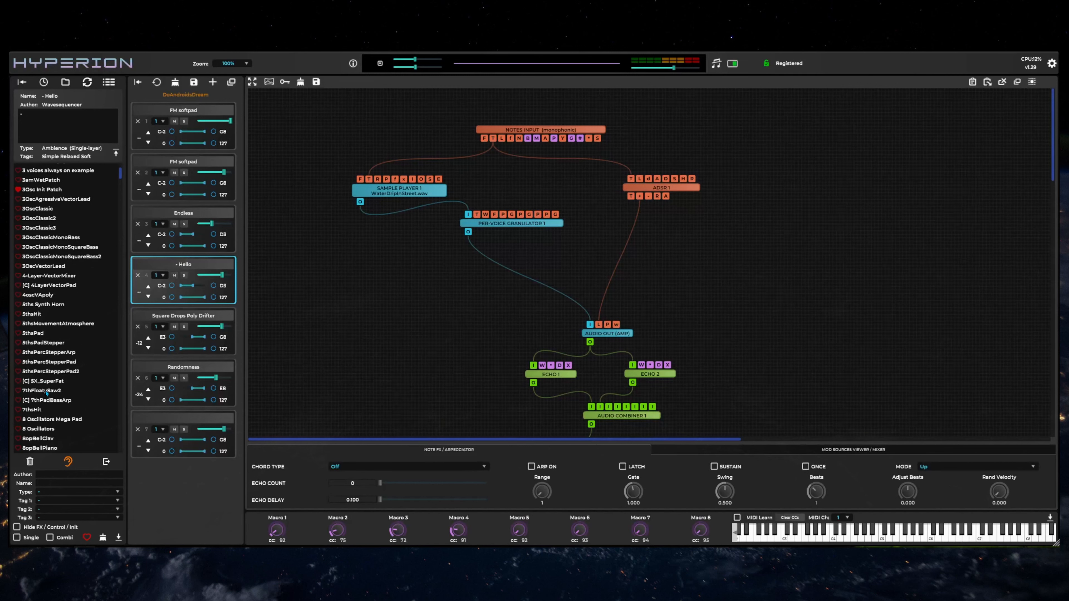
{"action": "left_click", "coordinate": [41, 392]}
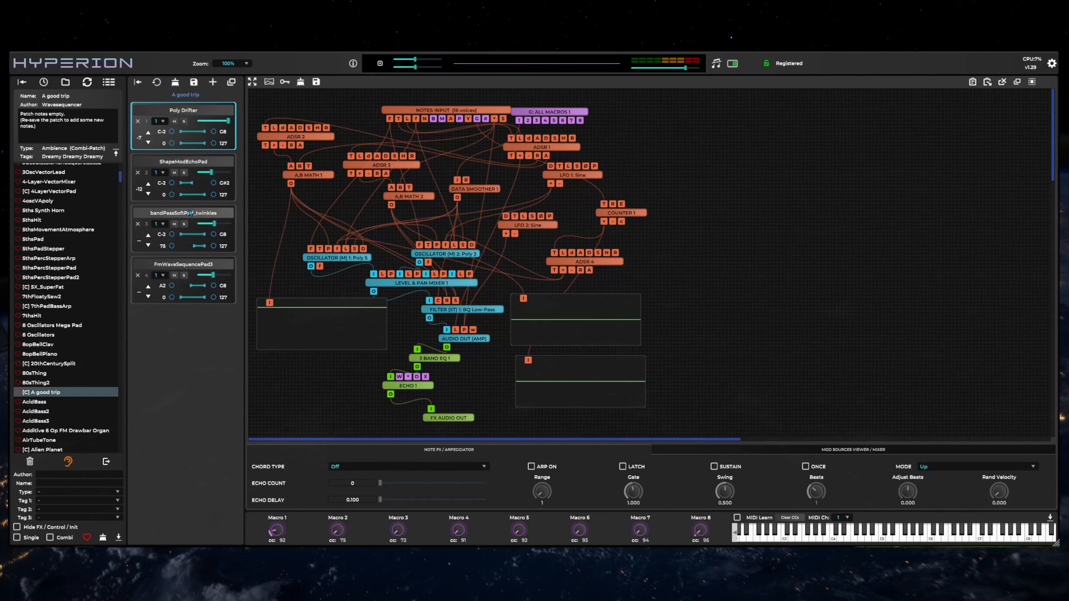
Filter the large browser to single-layer Lead patches and load FilterSineLead.
{"action": "left_click", "coordinate": [183, 264]}
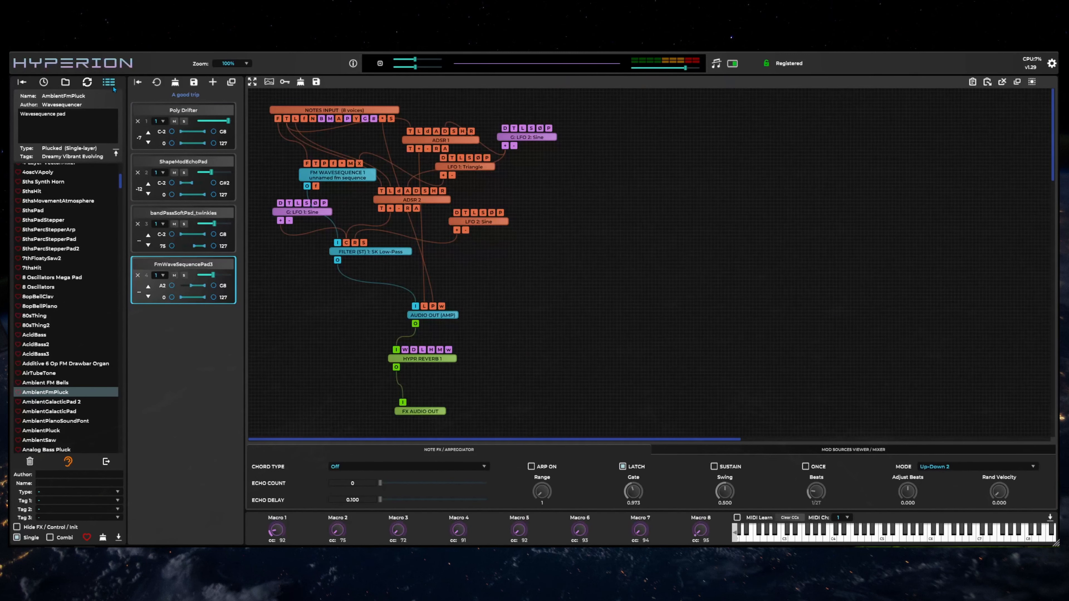
{"action": "left_click", "coordinate": [107, 82]}
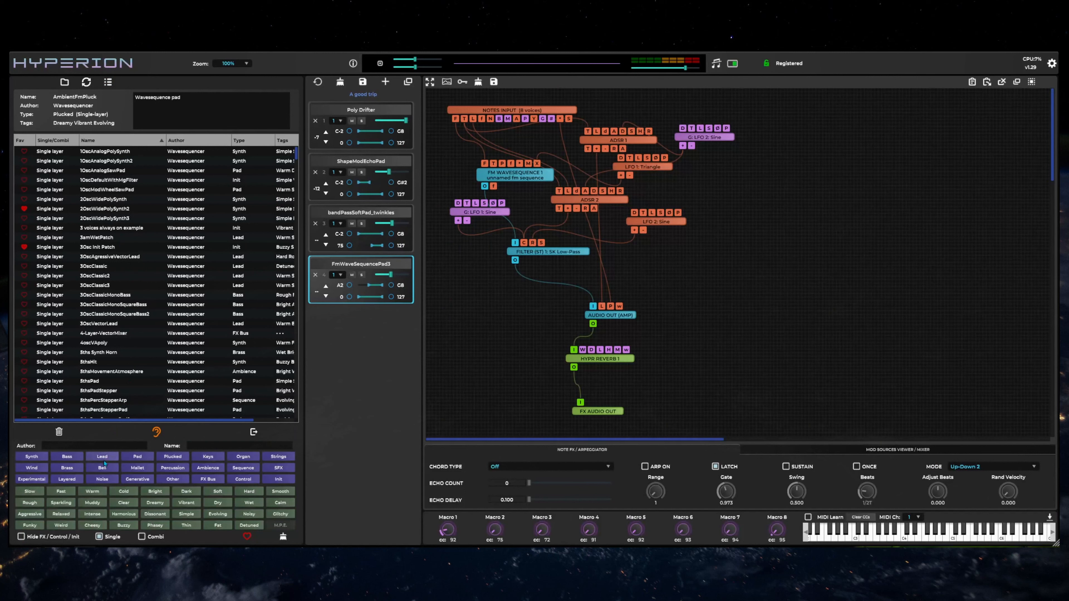
{"action": "left_click", "coordinate": [102, 456]}
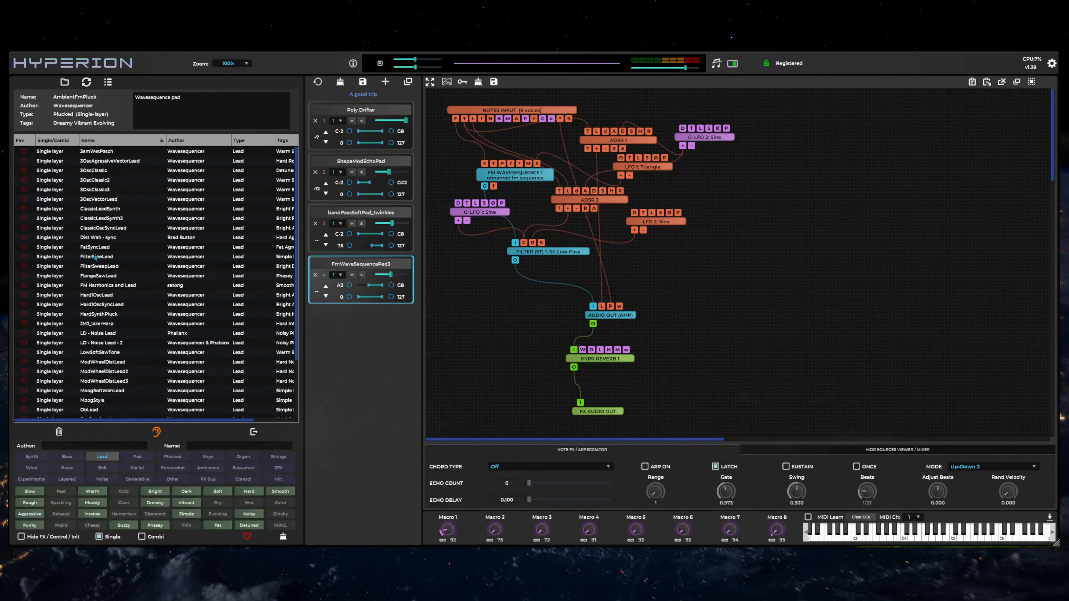
{"action": "left_click", "coordinate": [97, 256]}
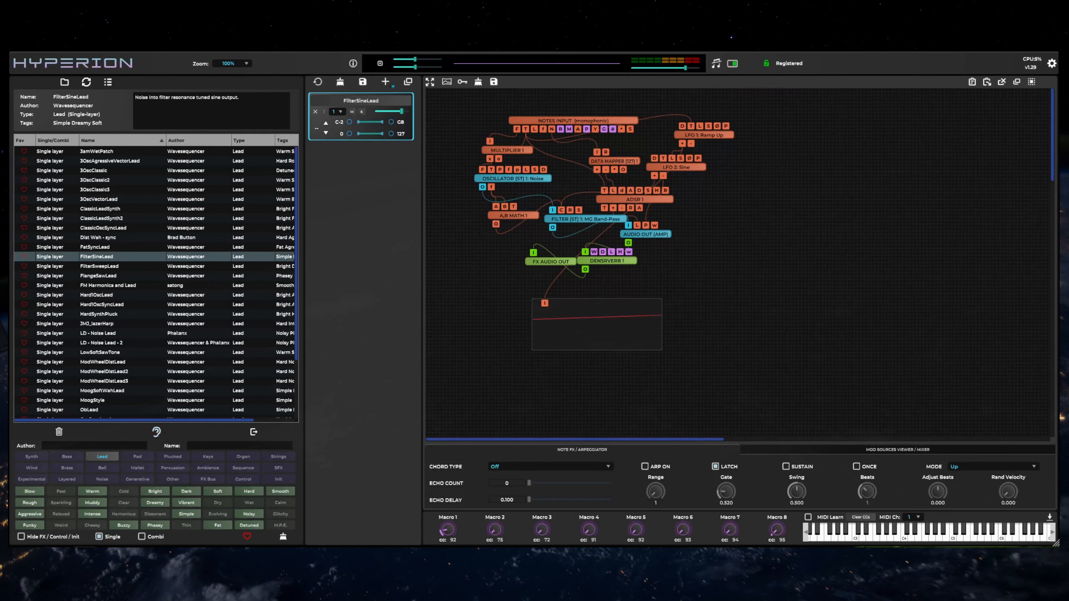
Undo to the A good trip snapshot, load FatSyncLead into layer four, add an empty fifth layer.
{"action": "left_click", "coordinate": [316, 82]}
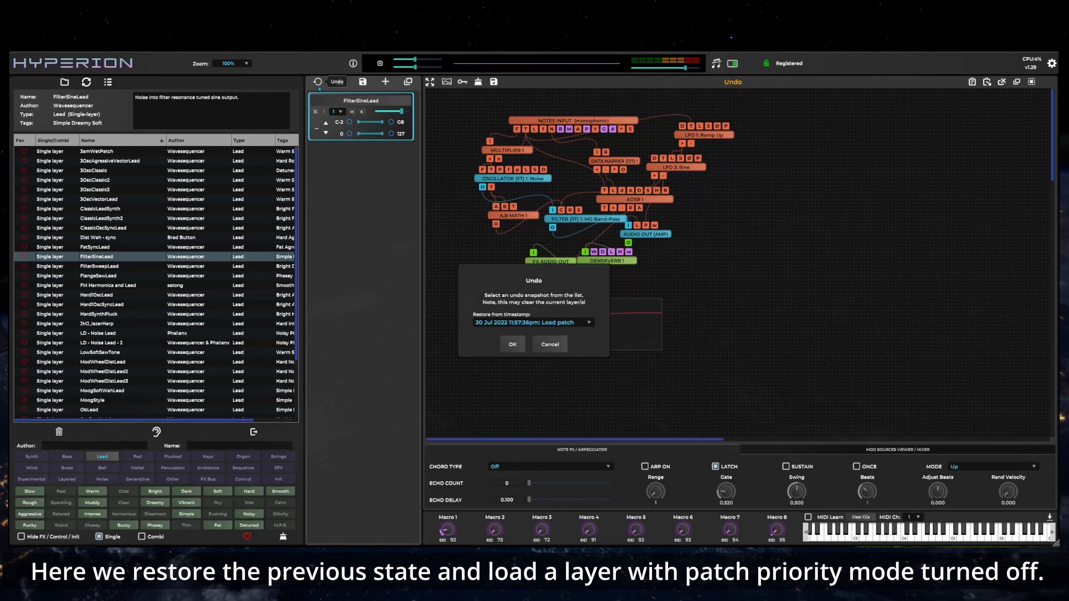
{"action": "left_click", "coordinate": [512, 344]}
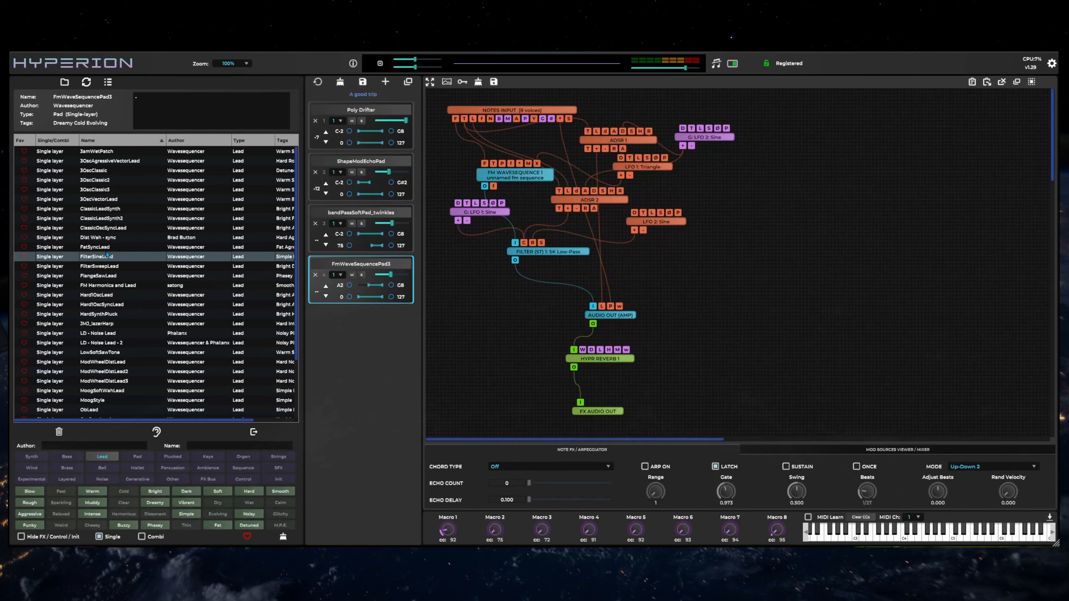
{"action": "left_click", "coordinate": [95, 246]}
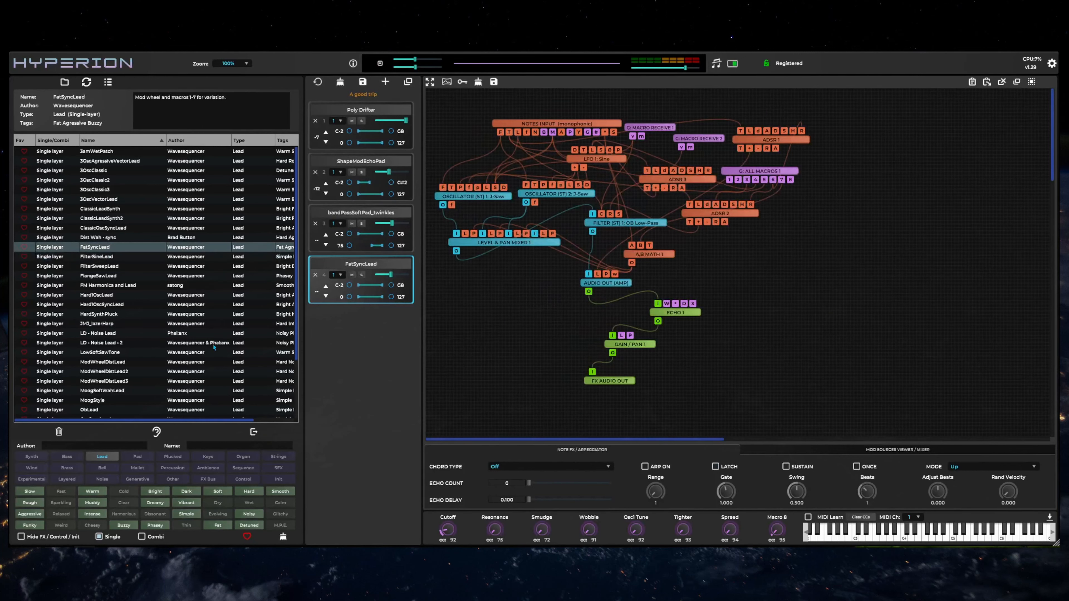
{"action": "left_click", "coordinate": [385, 82]}
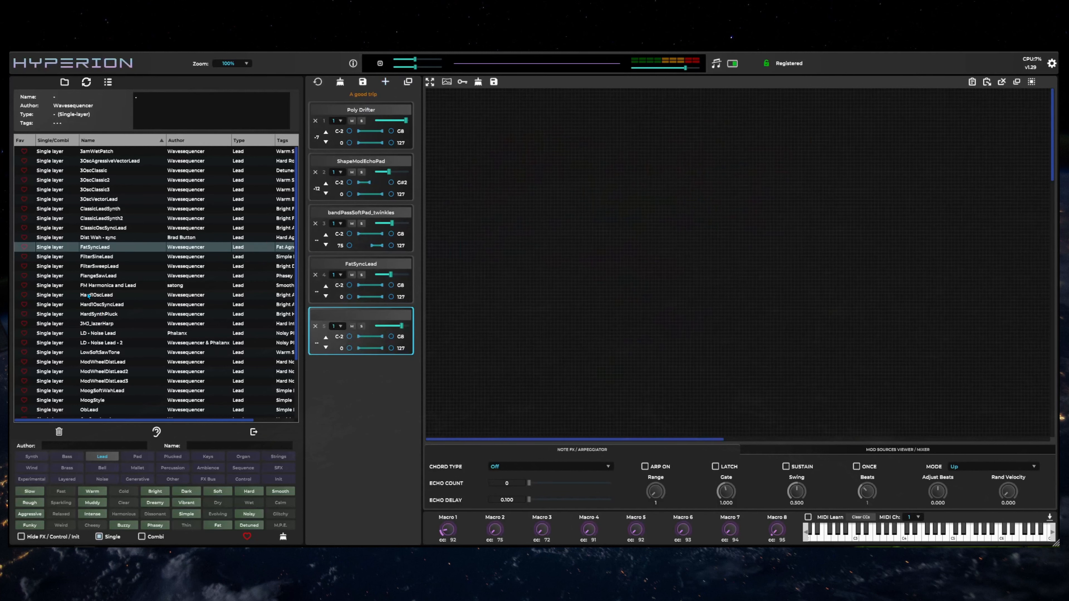
Load HardOscLead into the fifth layer and start saving the layers as a combi patch.
{"action": "left_click", "coordinate": [99, 294]}
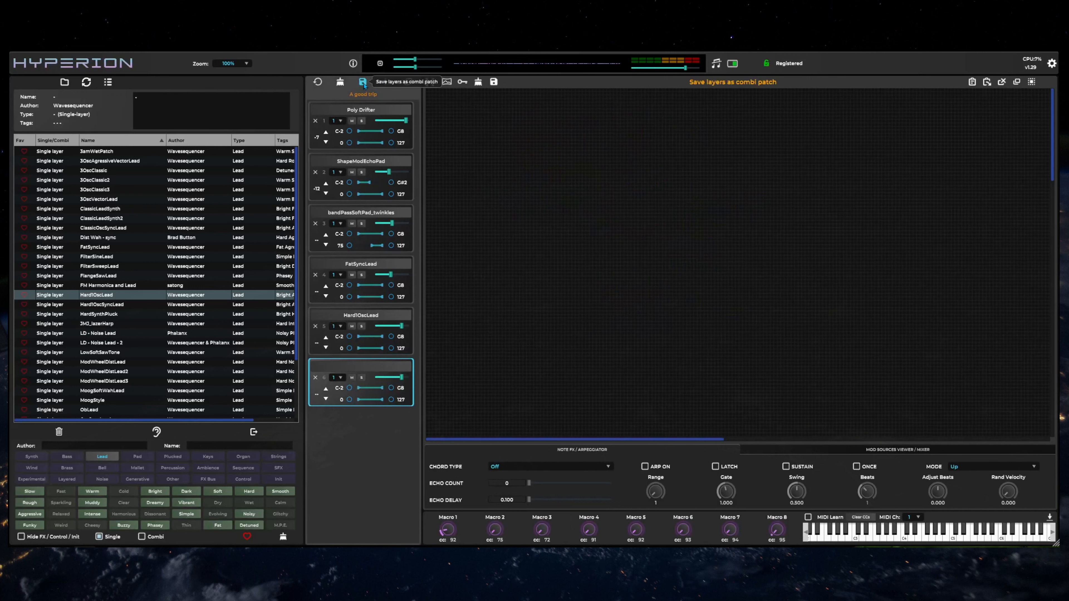
{"action": "left_click", "coordinate": [362, 81]}
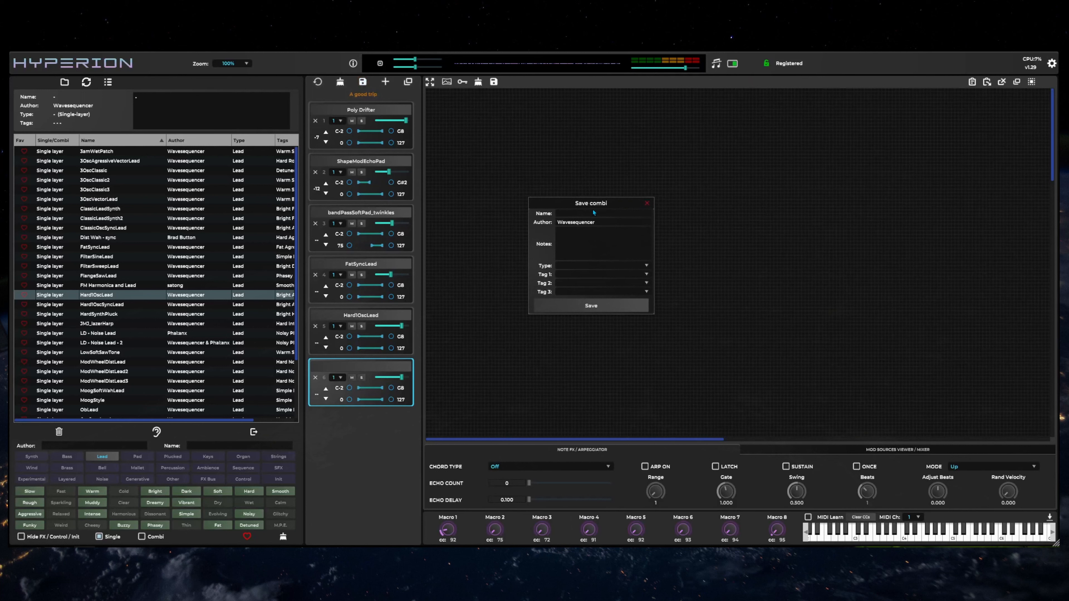
Name the combi 'My amazing patch', type Synth, with tags Slow and Soft.
{"action": "type", "text": "My"}
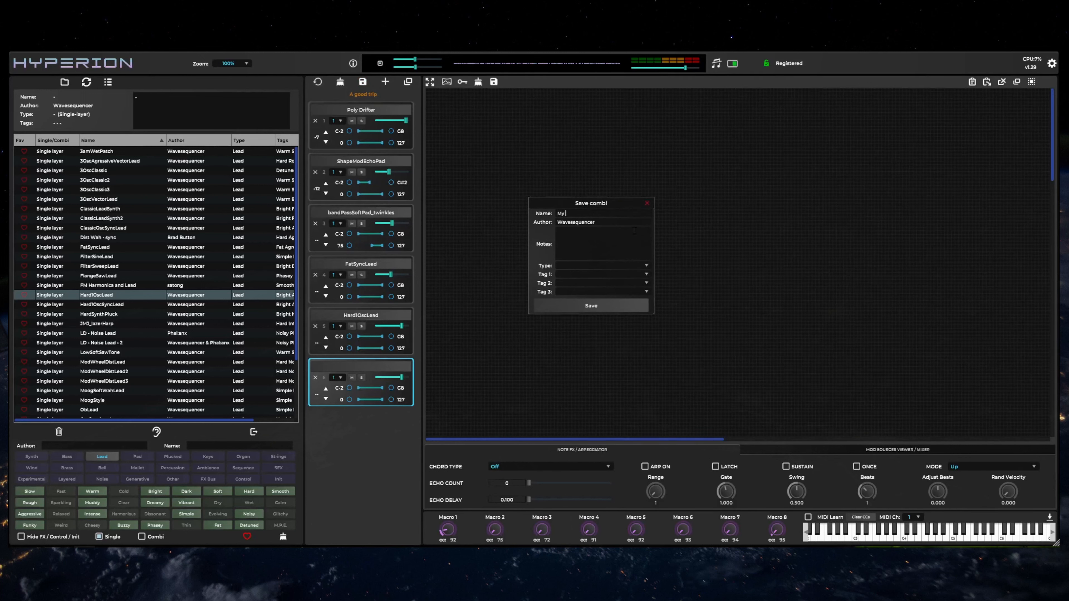
{"action": "type", "text": "amazing patch"}
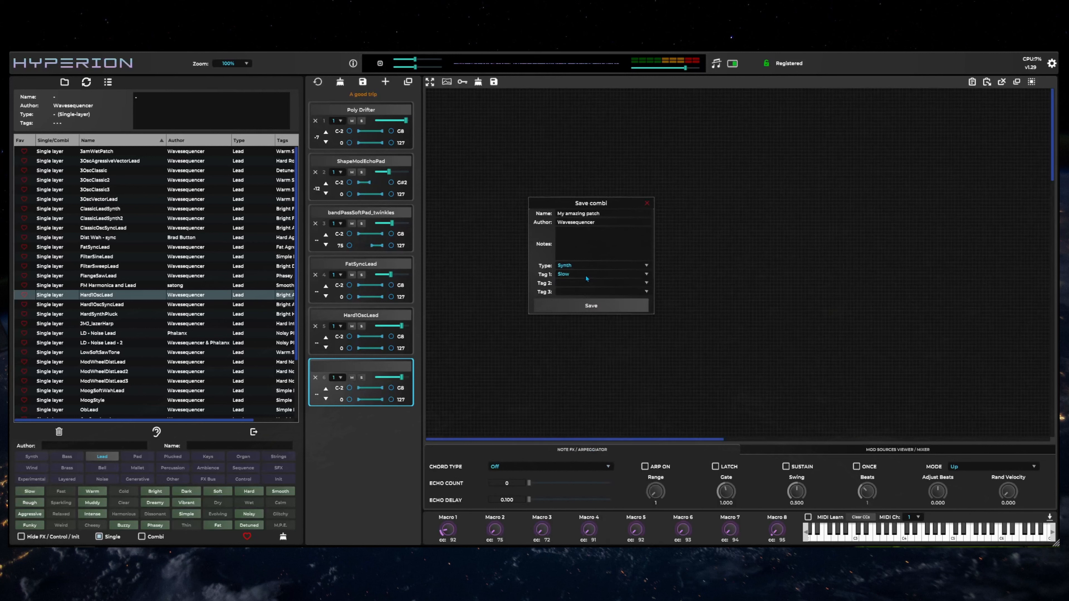
{"action": "left_click", "coordinate": [600, 283]}
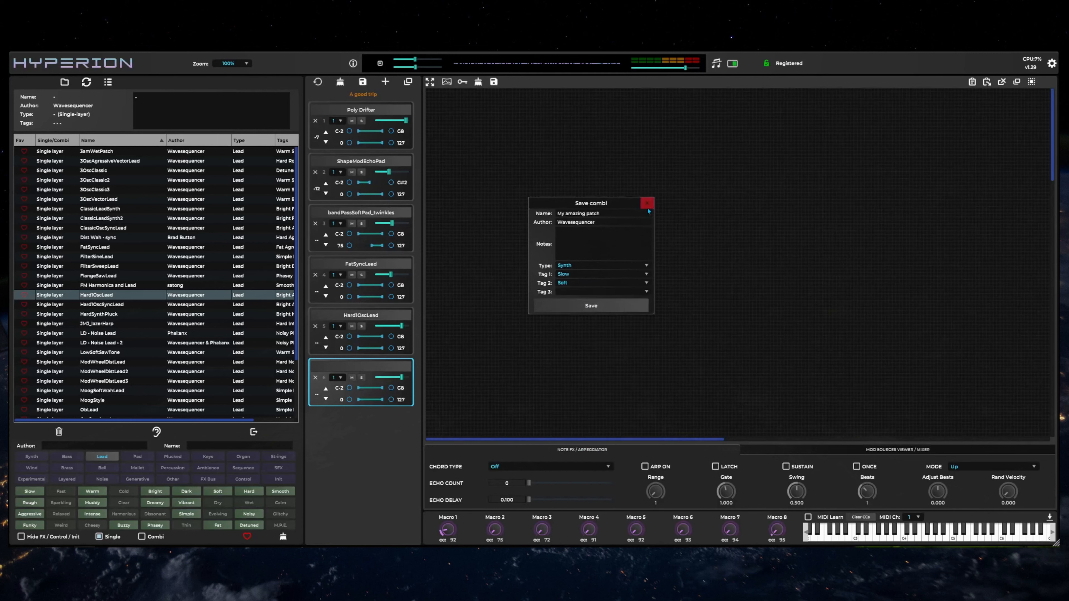
{"action": "type", "text": "Hell"}
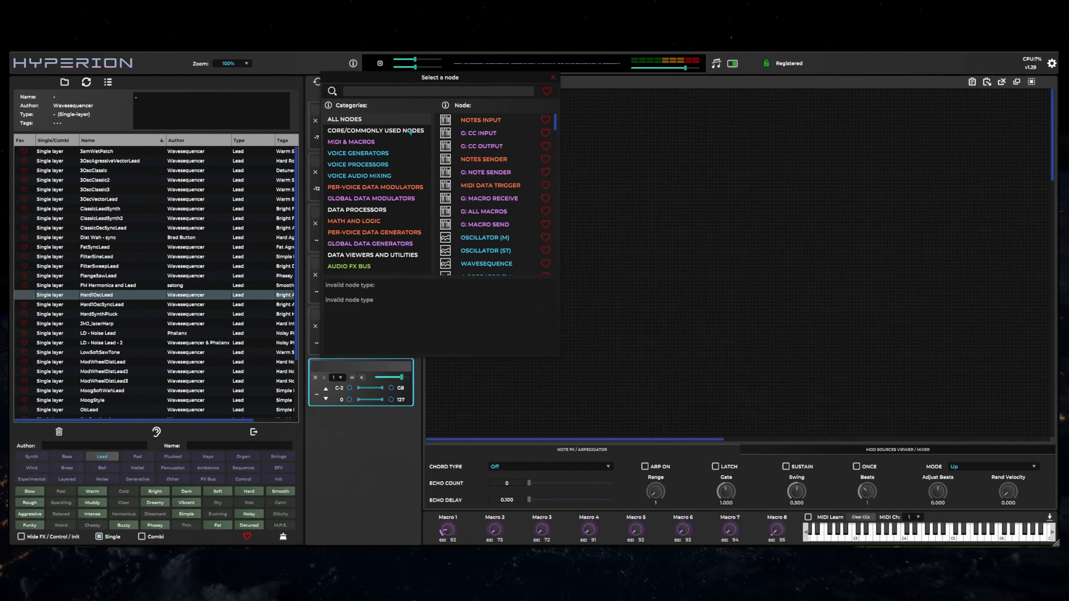
List the Core / Commonly Used Nodes in the node picker.
{"action": "left_click", "coordinate": [375, 130]}
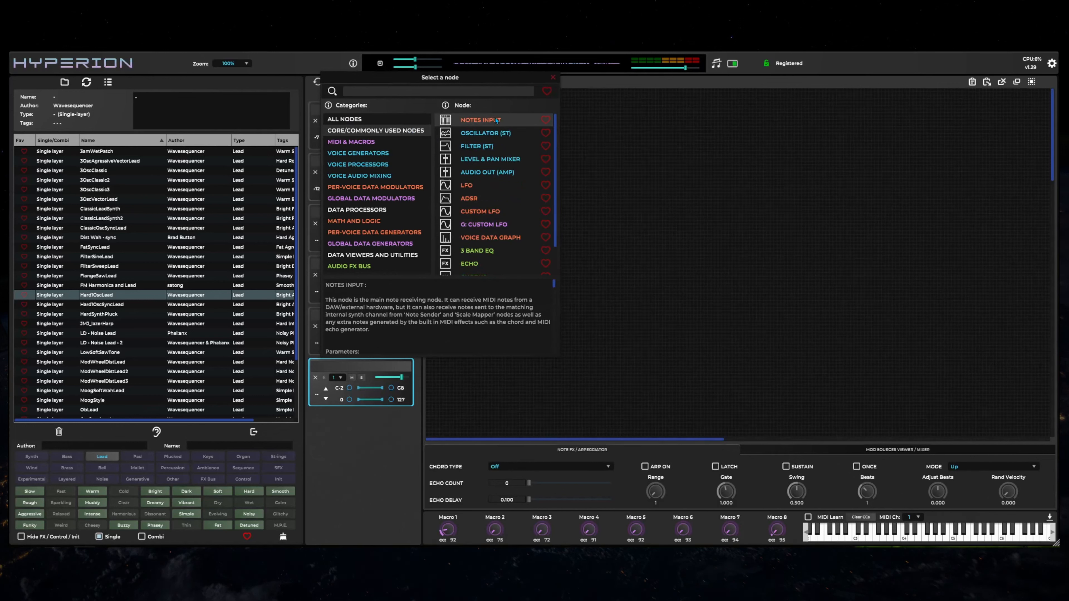